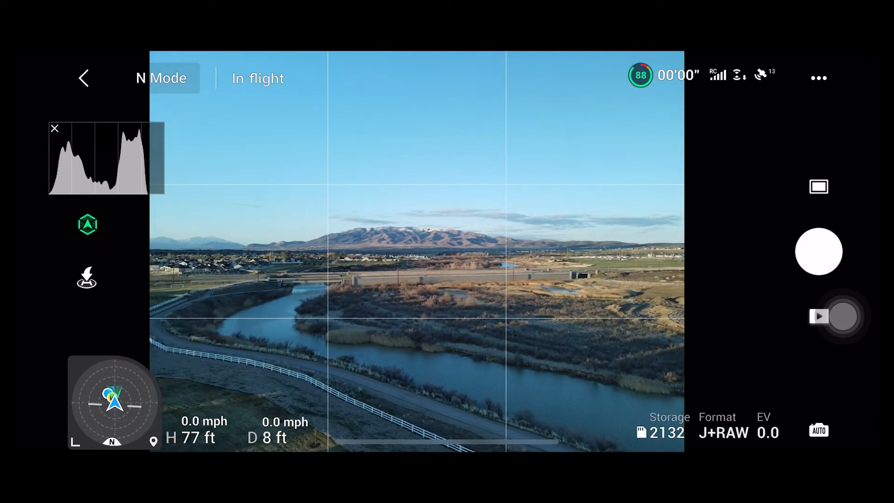
Switch the DJI Fly capture mode to Pano and set the panorama photo file type
left_click(818, 186)
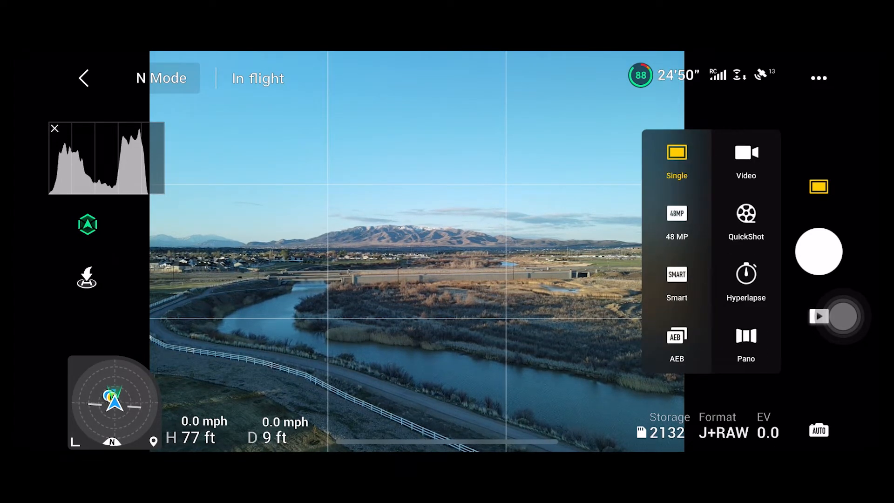
left_click(745, 342)
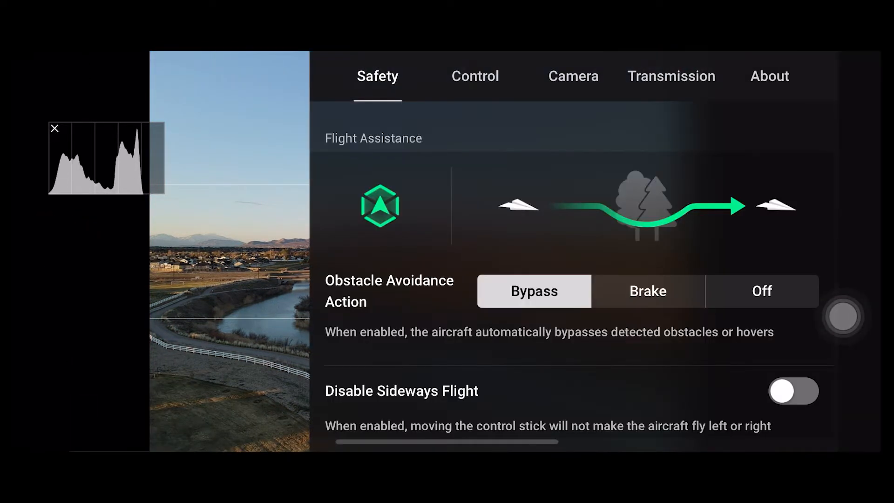
left_click(573, 76)
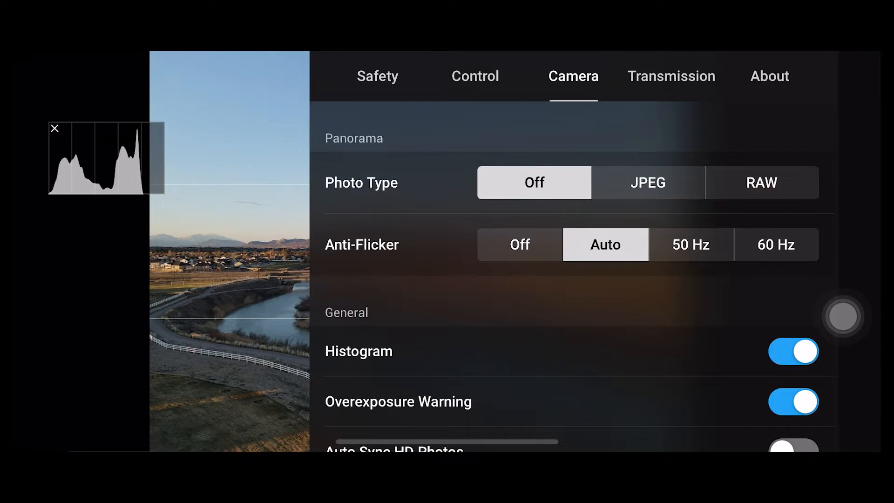
left_click(760, 183)
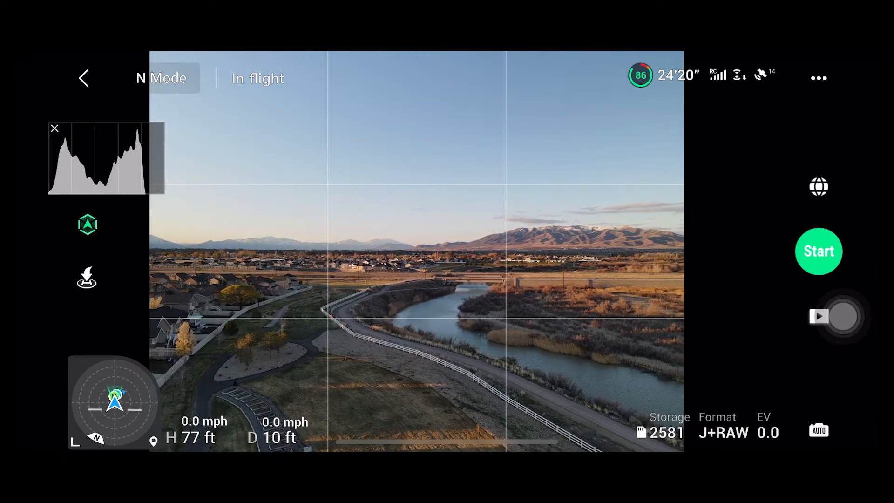
Change the panorama type from Sphere to Vertical
left_click(818, 186)
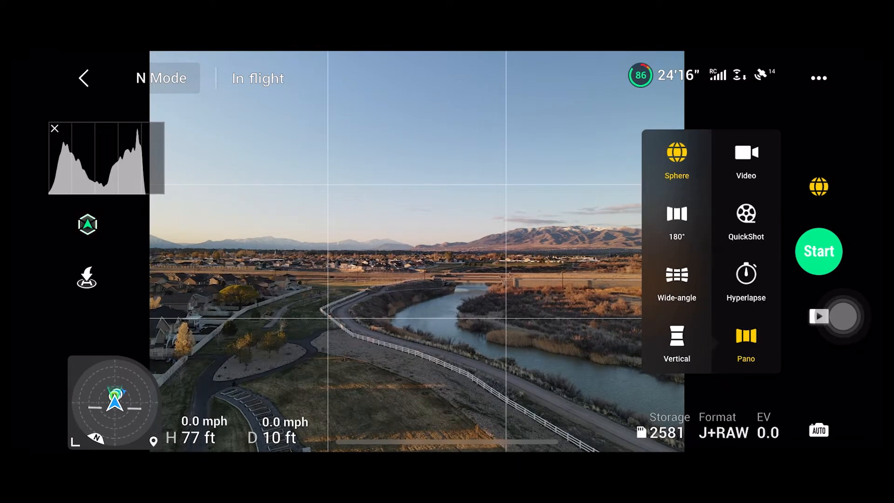
left_click(677, 339)
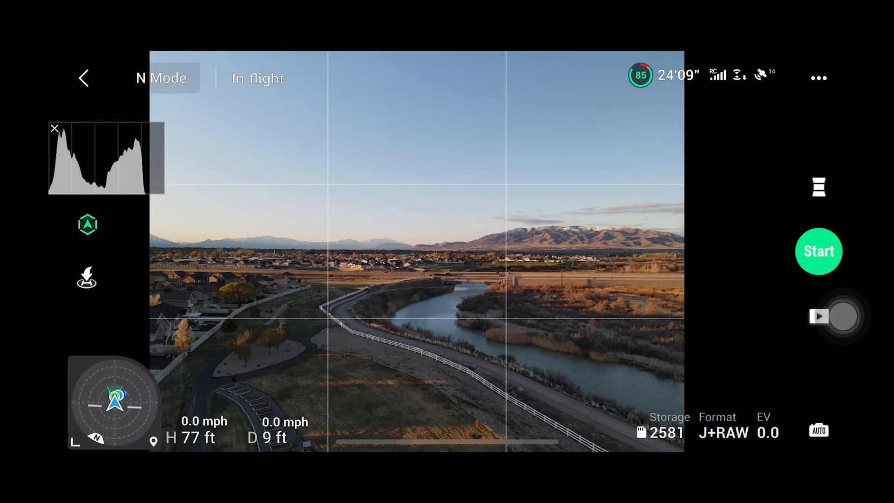
Capture vertical panoramas facing the river, the mountains and the open field
left_click(819, 252)
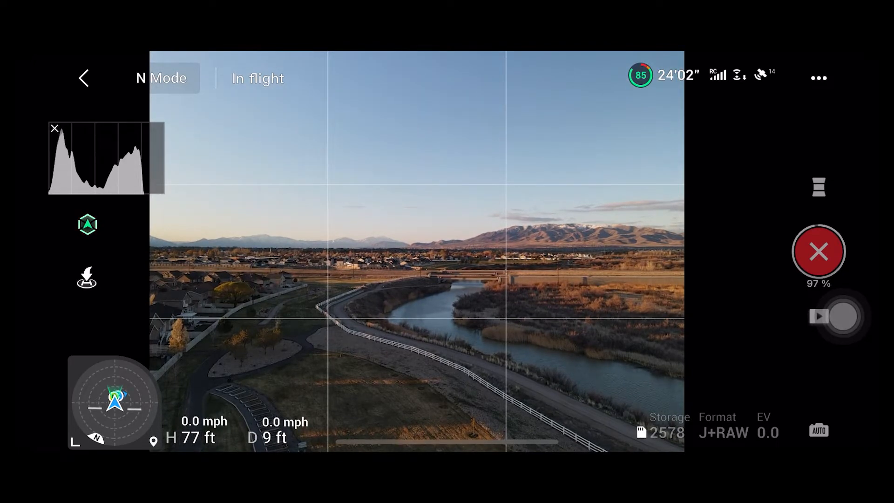
left_click(819, 251)
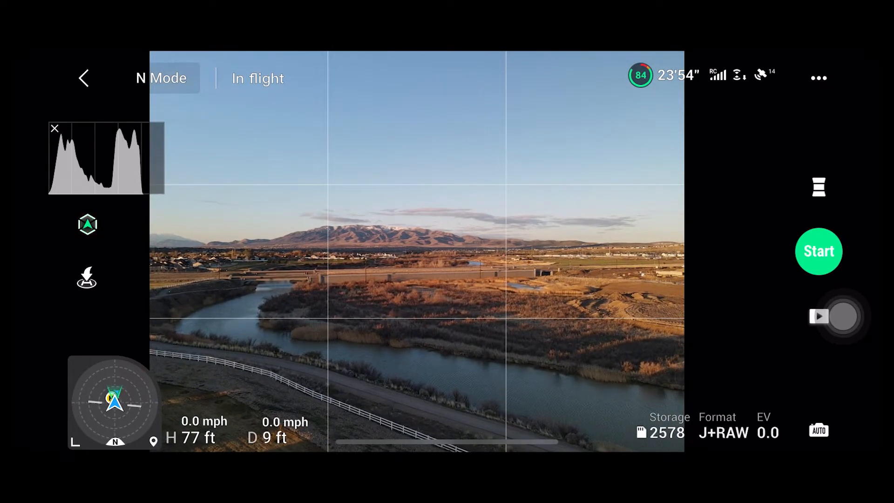
left_click(819, 251)
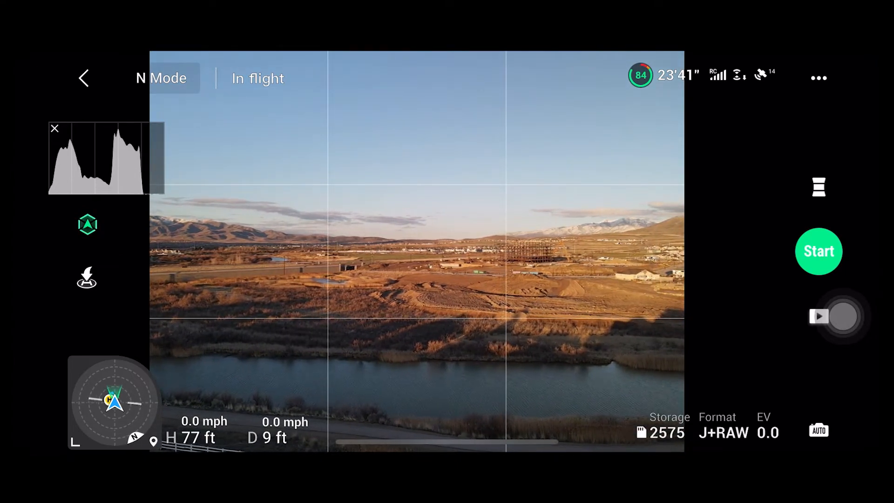
left_click(818, 251)
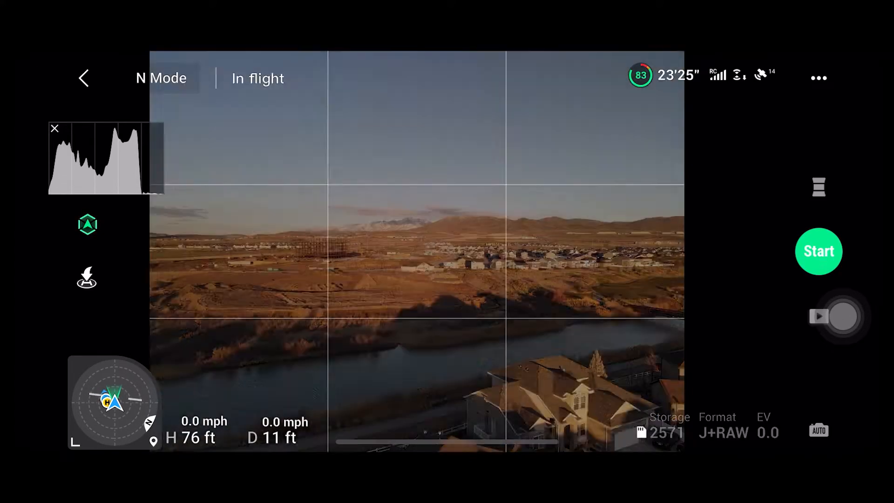
Capture several more vertical panoramas facing the neighbourhood houses
left_click(818, 251)
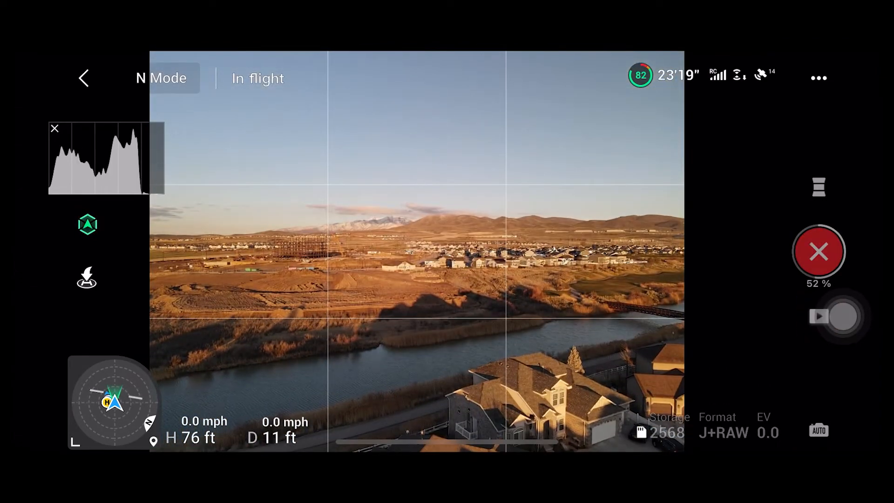
left_click(819, 251)
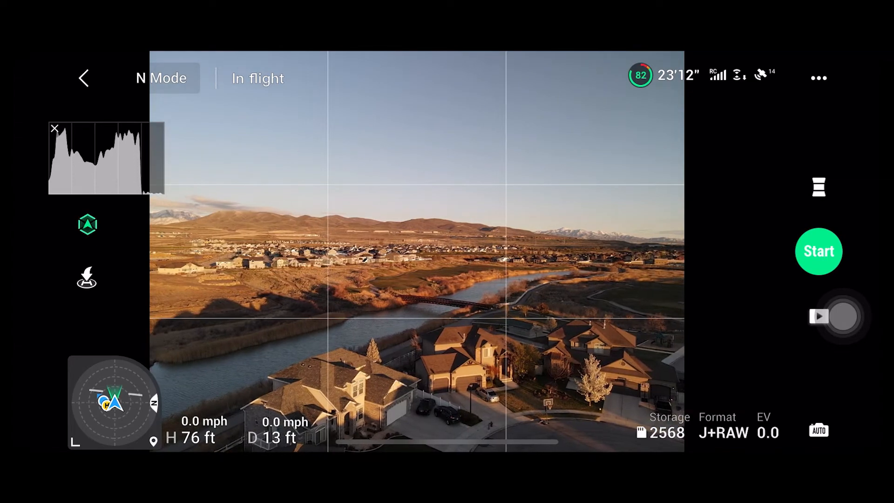
left_click(818, 251)
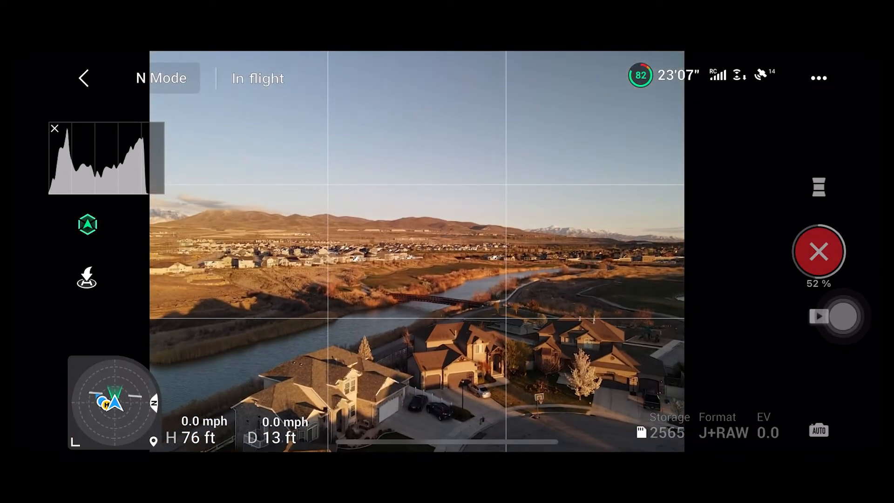
left_click(819, 251)
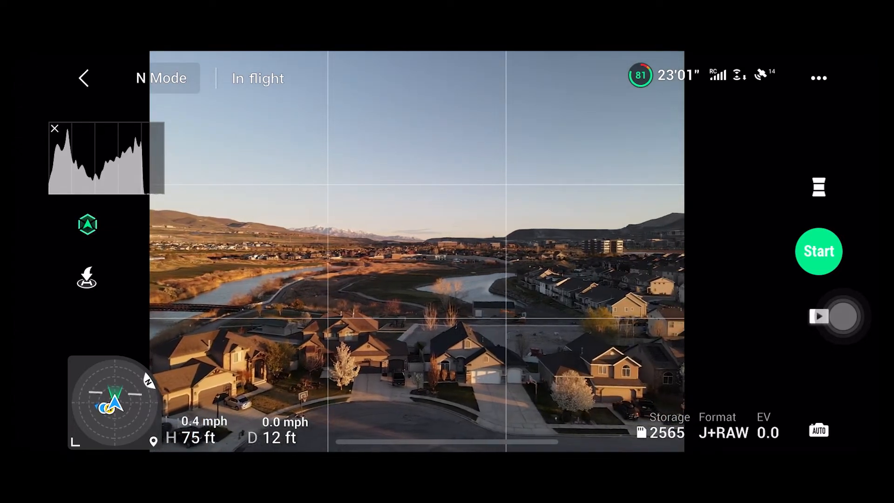
left_click(819, 251)
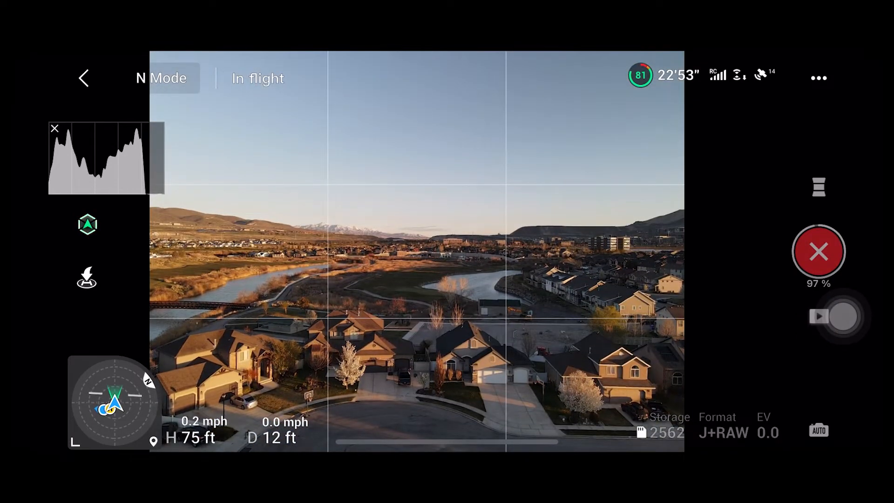
left_click(818, 252)
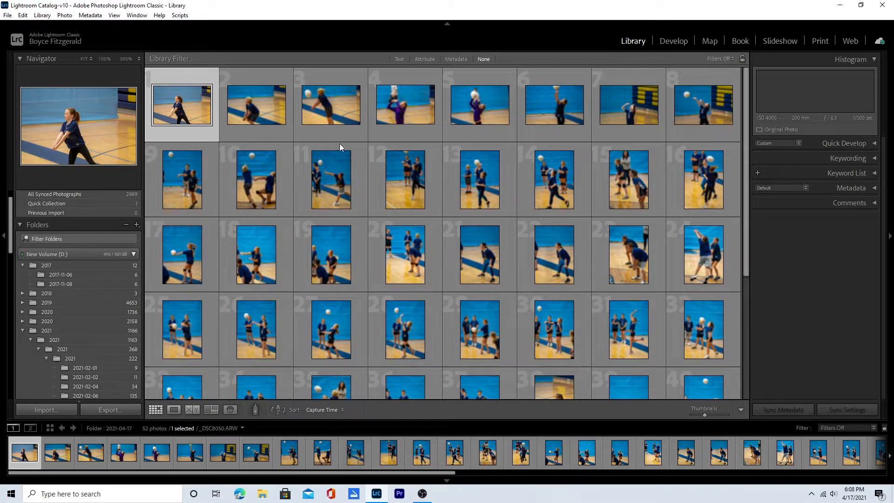
mouse_move(368, 73)
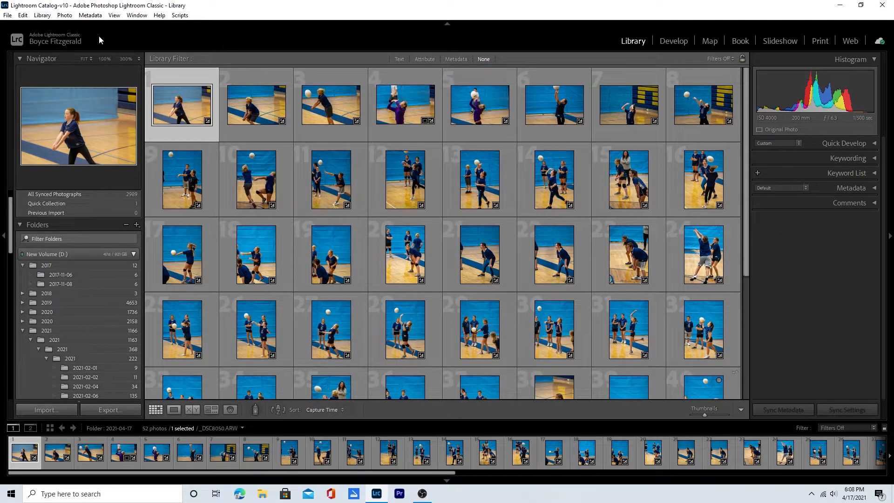
Open the Import window from the Library module
left_click(7, 15)
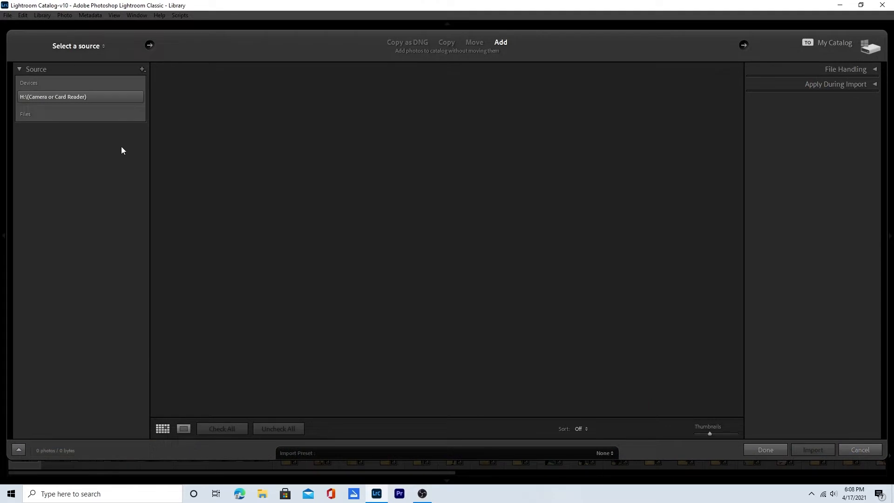
Import 18 frames from USB Drive (H:) DCIM > PANORAMA folders 100_0001 to 100_0006
left_click(52, 96)
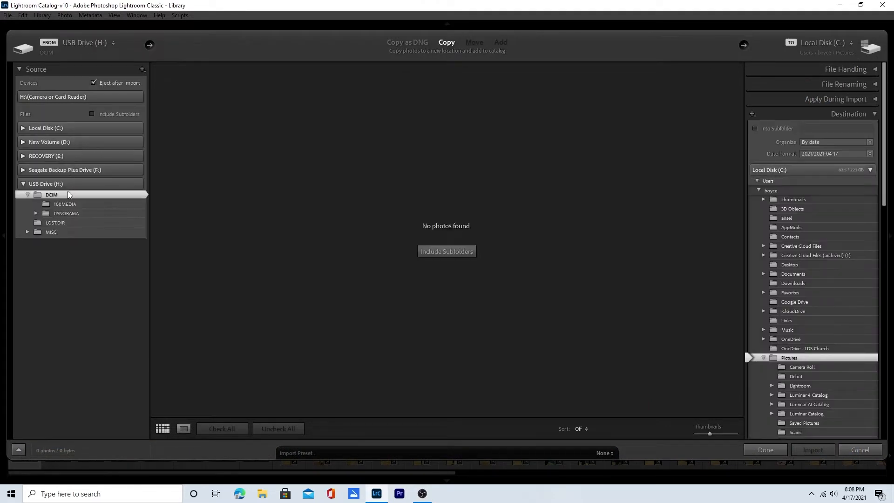
left_click(65, 213)
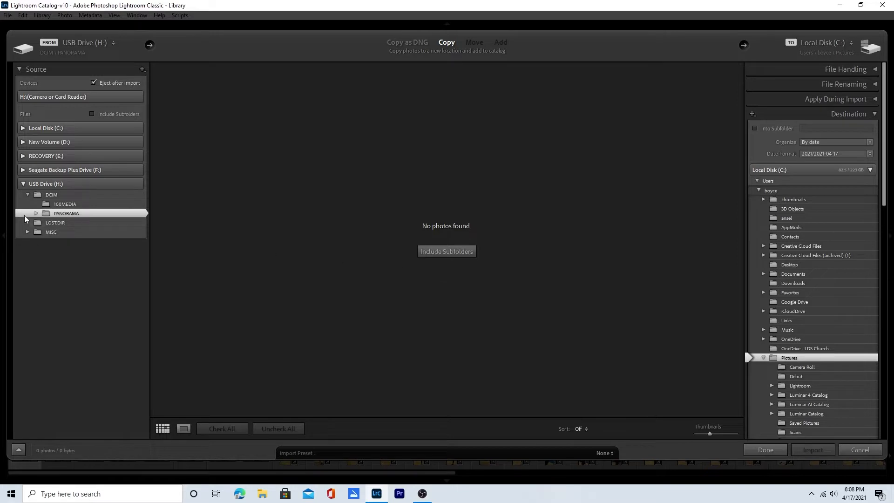
left_click(35, 212)
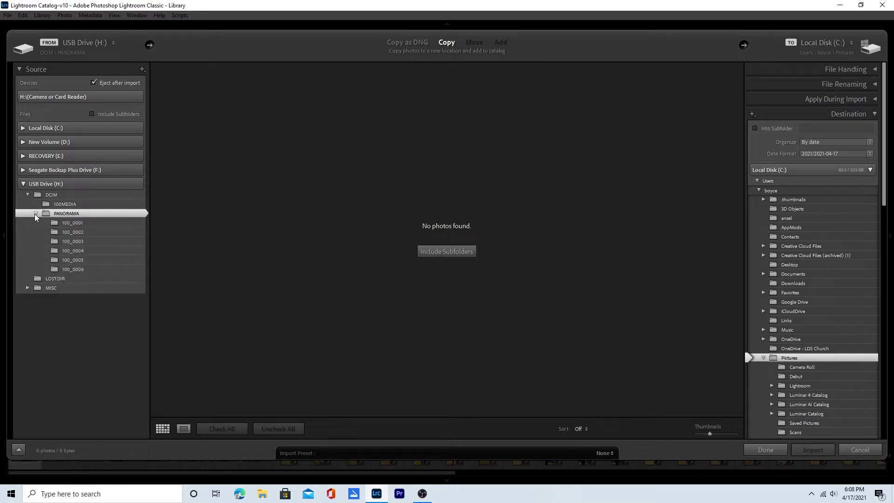
mouse_move(87, 224)
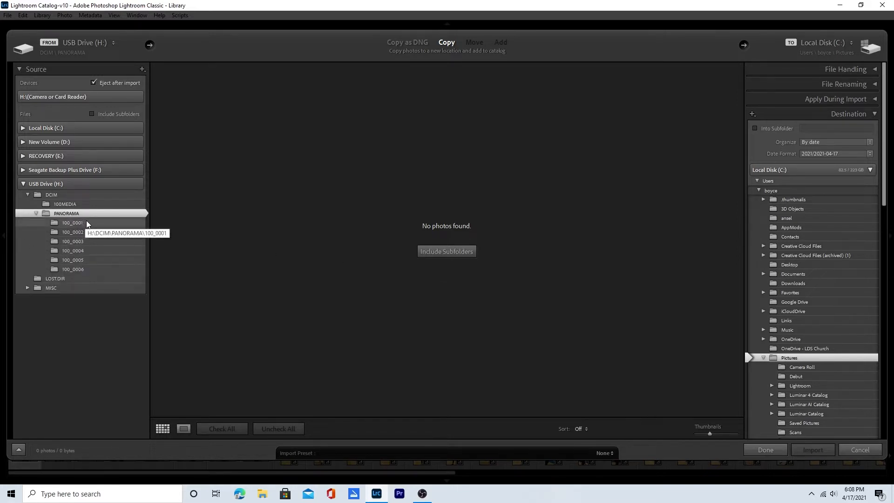
left_click(72, 222)
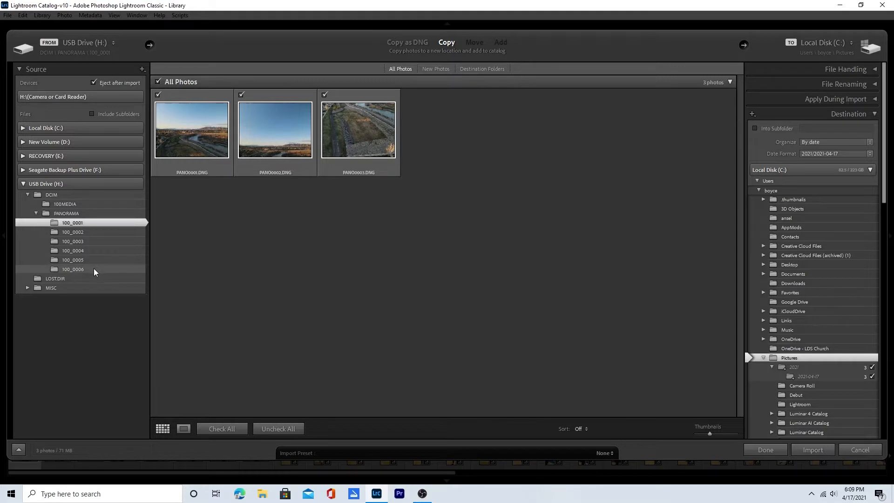
mouse_move(73, 269)
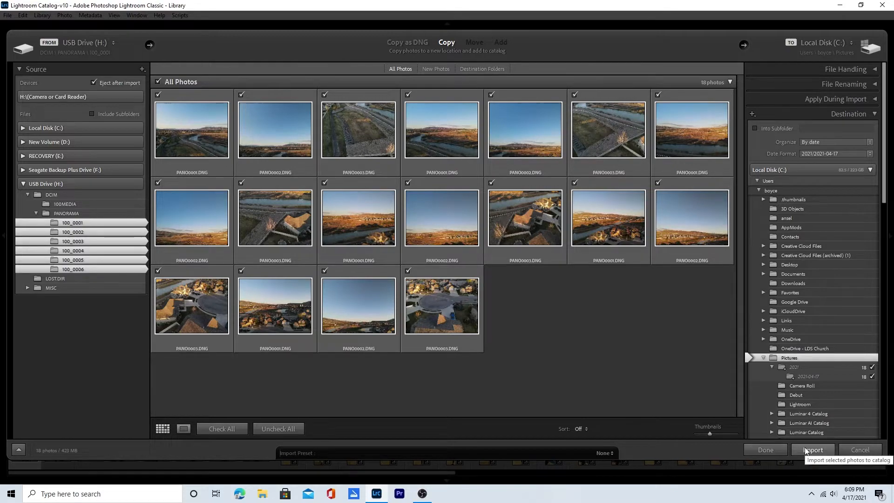
left_click(813, 450)
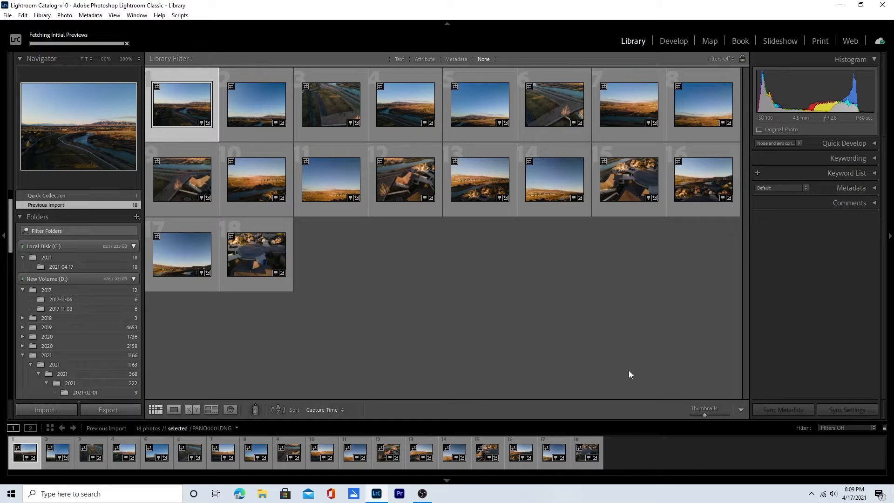
mouse_move(228, 403)
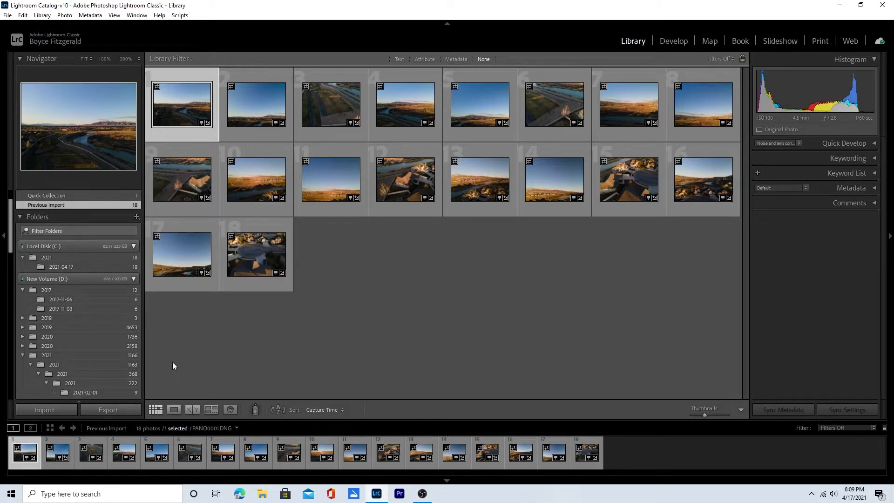
mouse_move(168, 382)
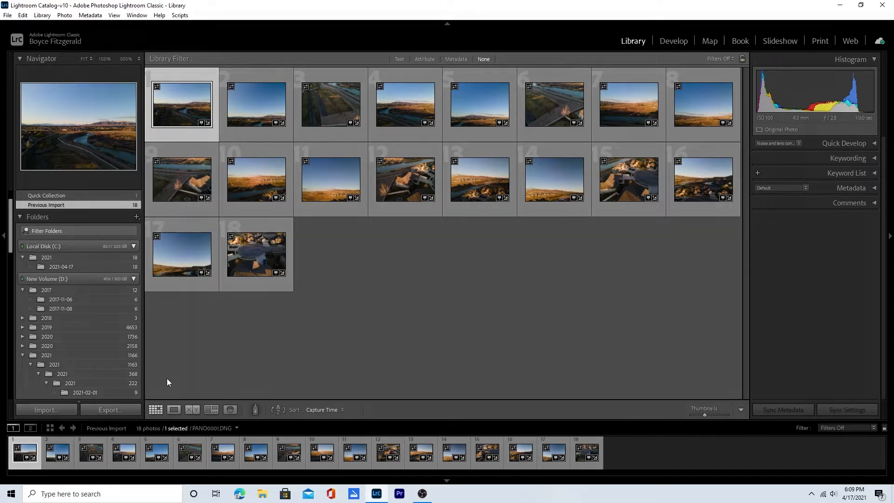
Select all 18 imported panorama frames in the Library grid
left_click(45, 409)
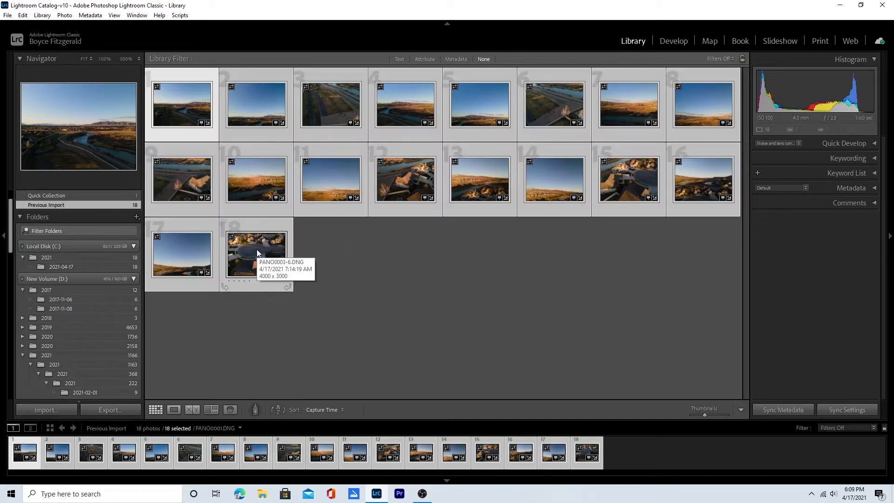
right_click(256, 254)
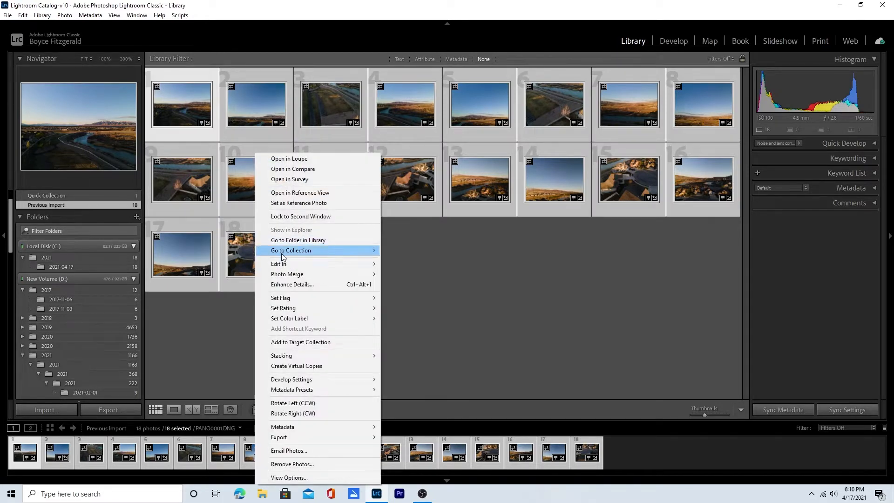
mouse_move(287, 274)
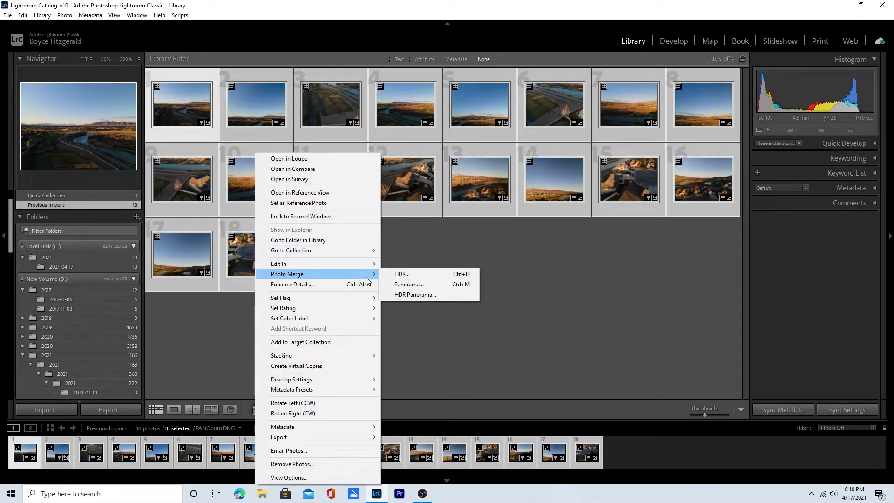
mouse_move(409, 284)
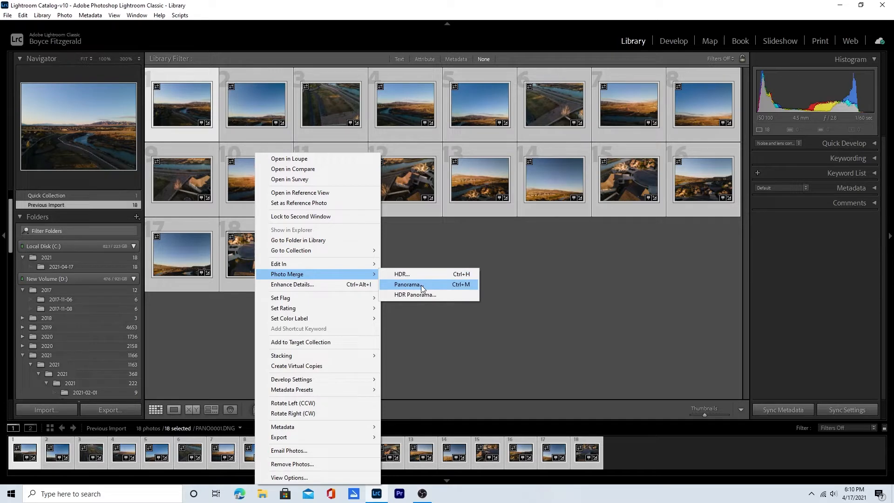
left_click(405, 284)
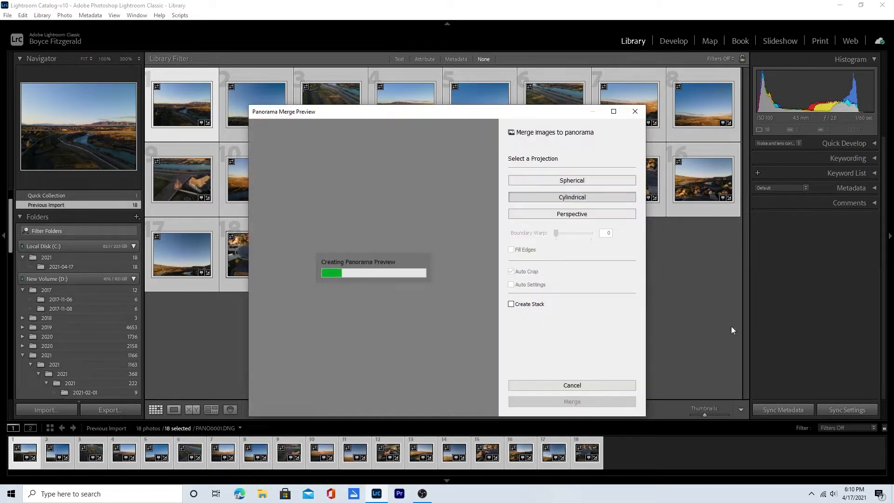
mouse_move(703, 299)
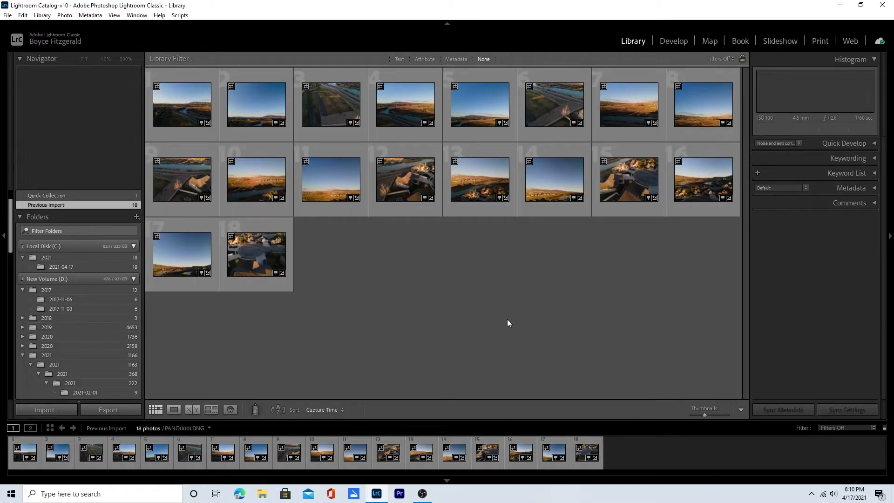
left_click(182, 104)
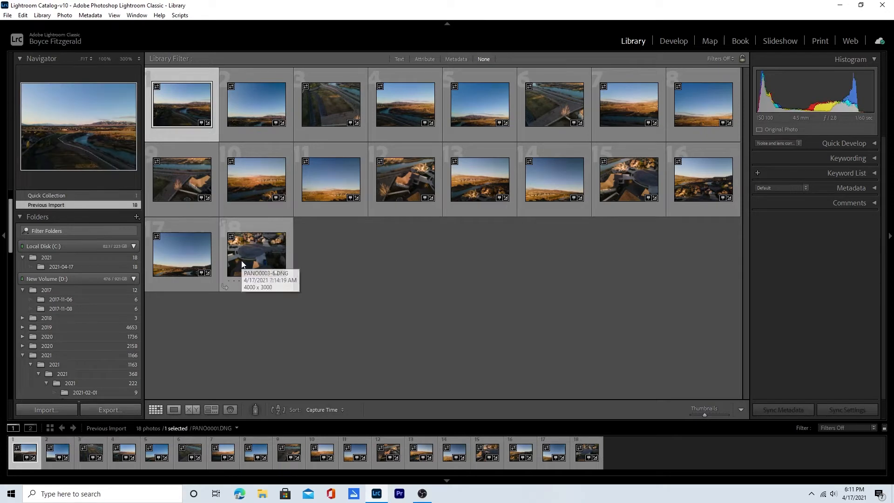
right_click(256, 253)
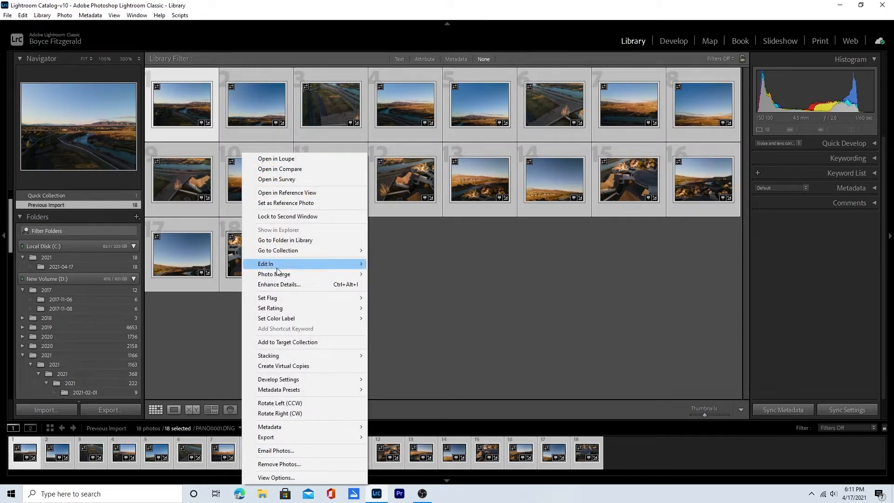
mouse_move(275, 274)
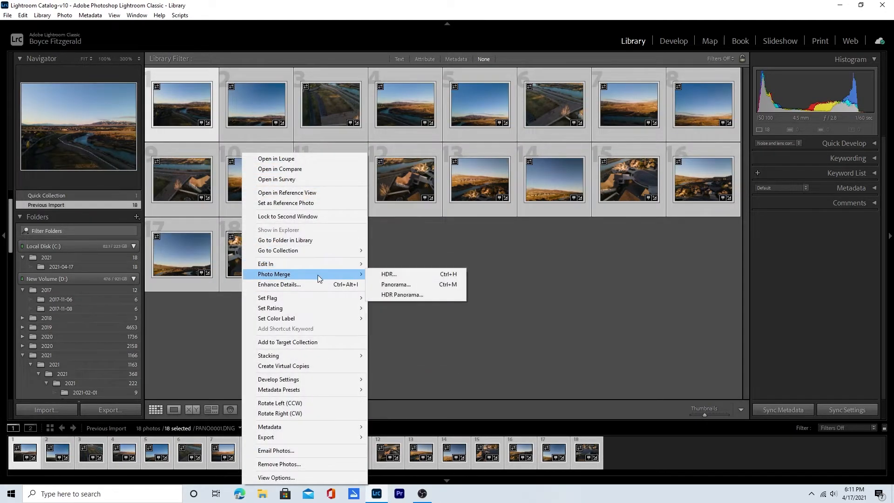
left_click(396, 284)
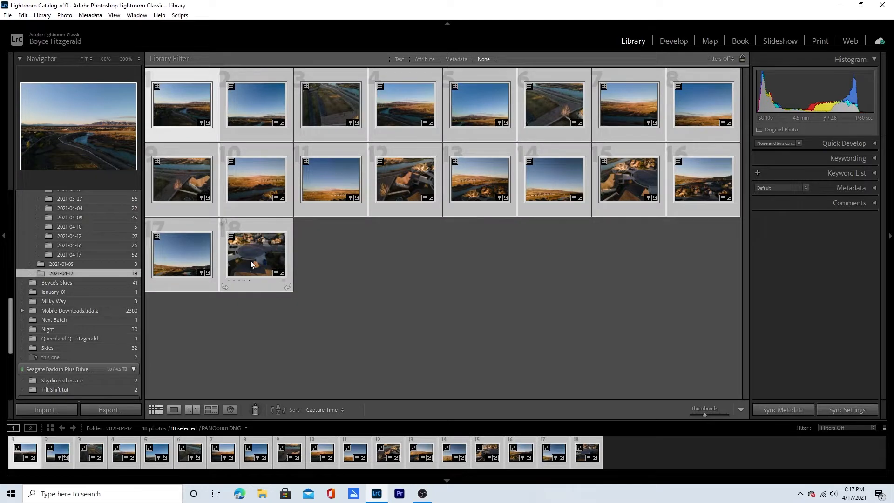
Merge the 18 frames with Photo Merge > Panorama, keeping Auto Crop enabled
right_click(256, 253)
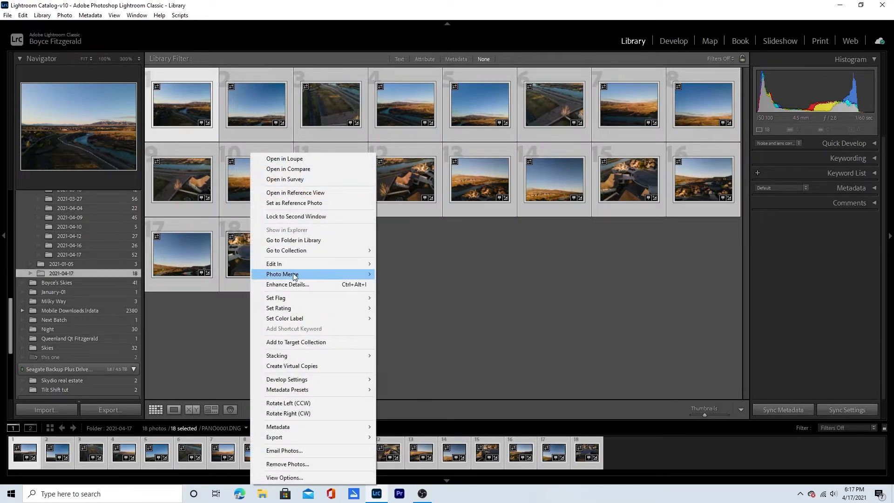
mouse_move(282, 274)
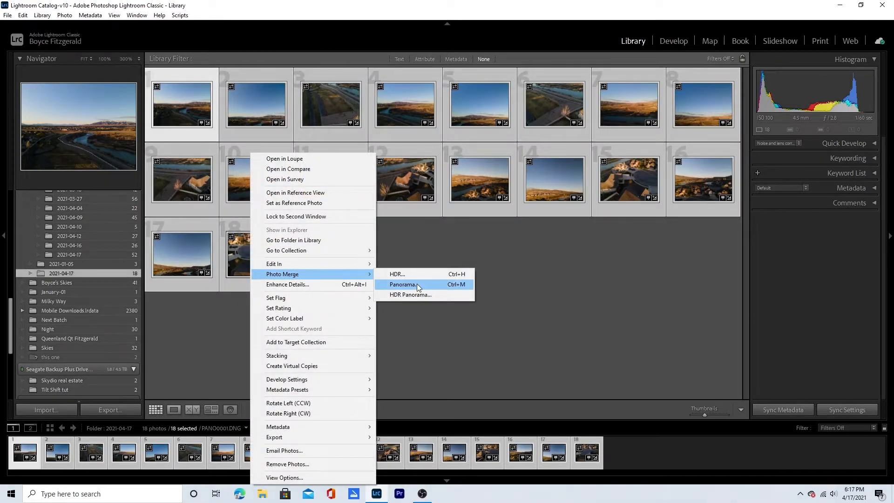
left_click(402, 285)
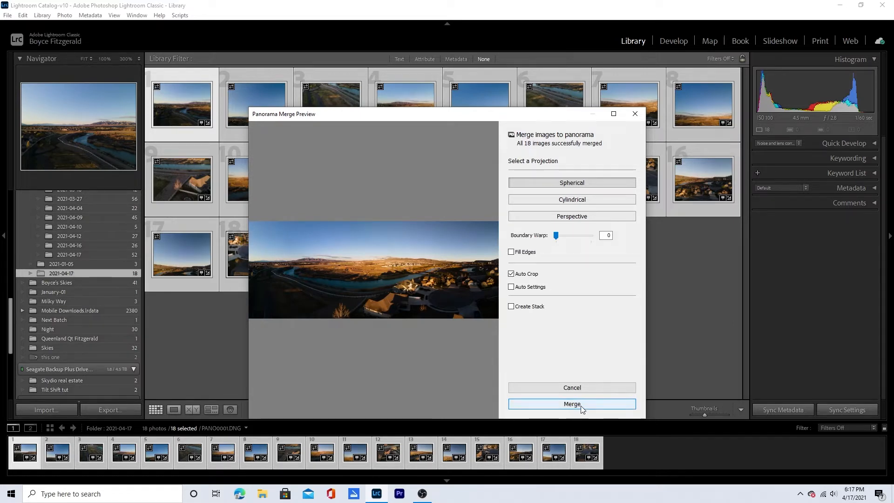
left_click(511, 274)
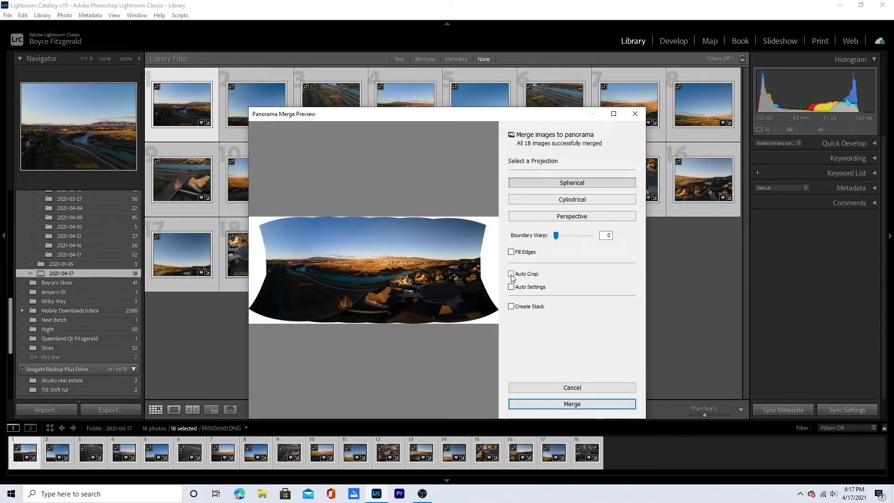
left_click(511, 274)
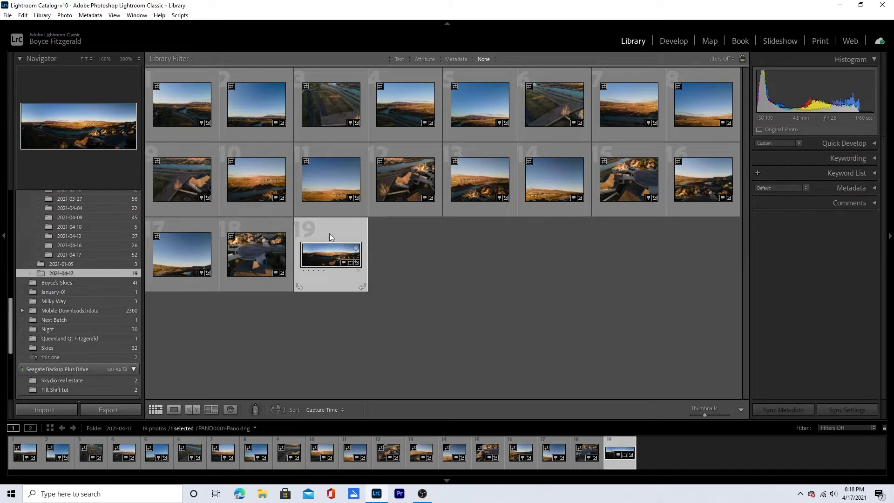
mouse_move(582, 277)
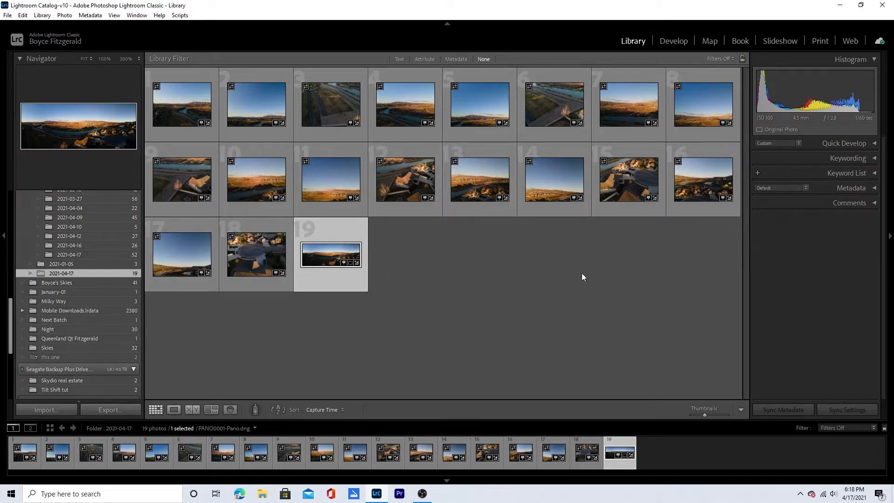
In Develop, load the merged panorama from the filmstrip and expand the Basic panel
left_click(673, 41)
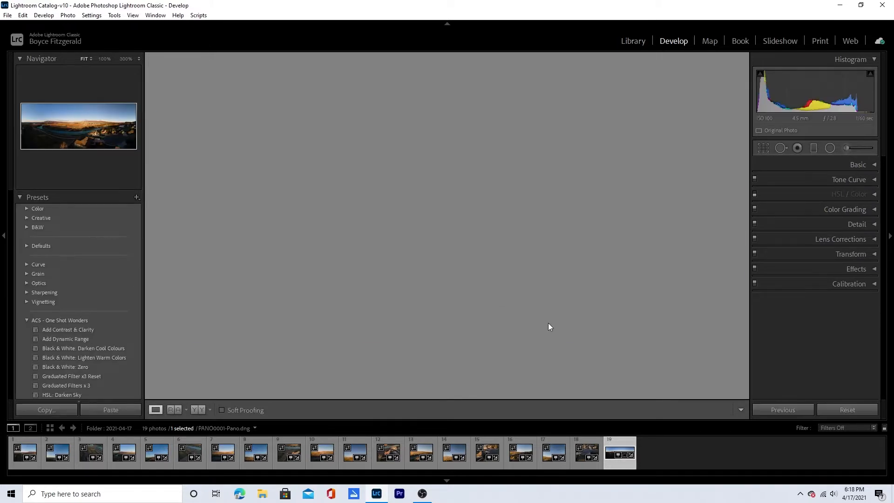
left_click(619, 453)
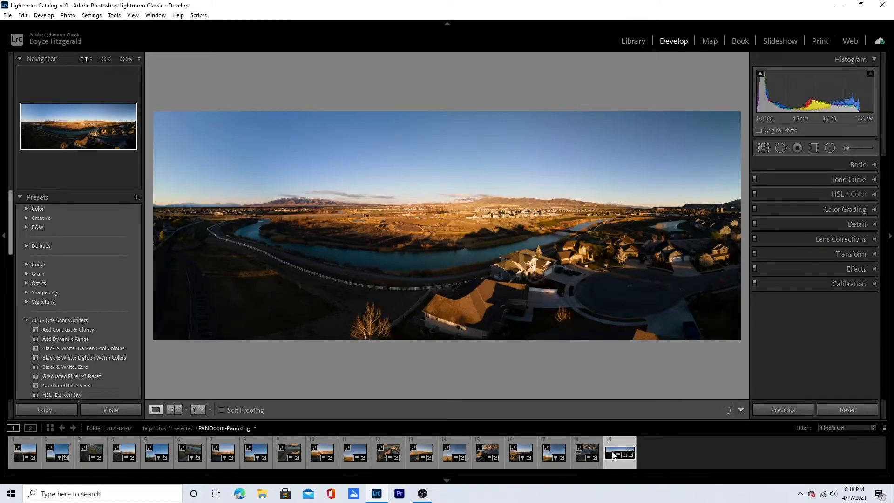
mouse_move(619, 455)
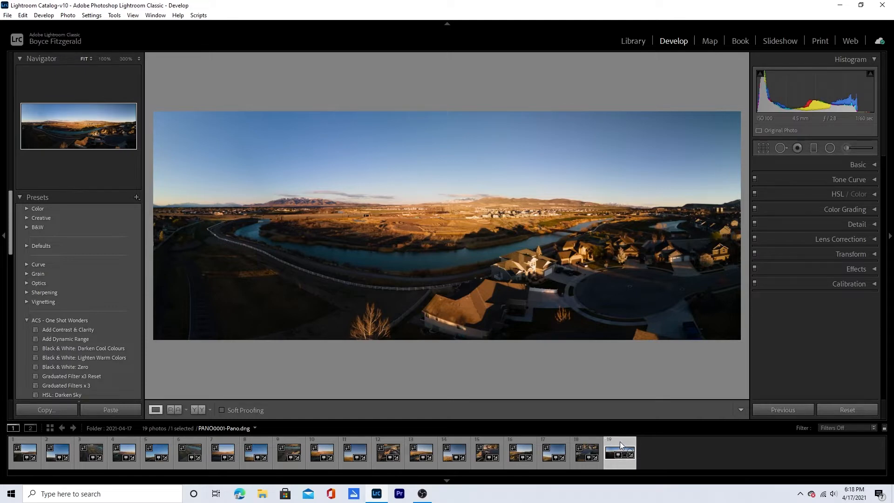
mouse_move(619, 453)
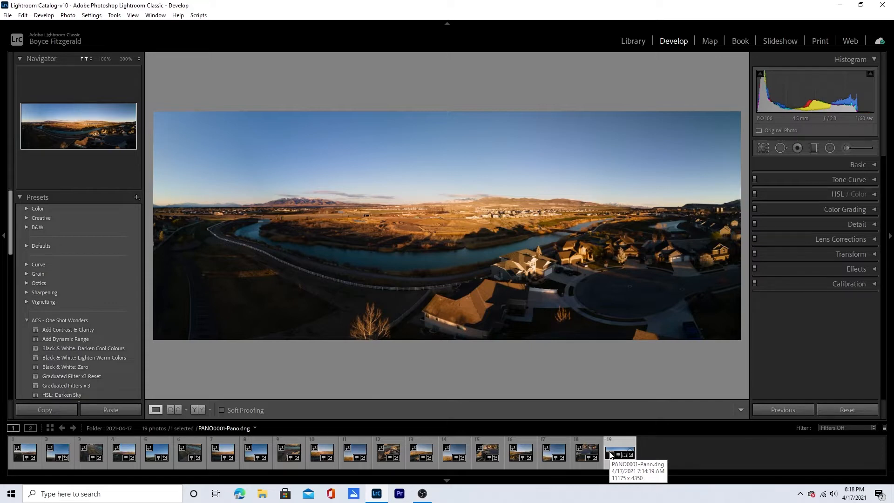
mouse_move(530, 129)
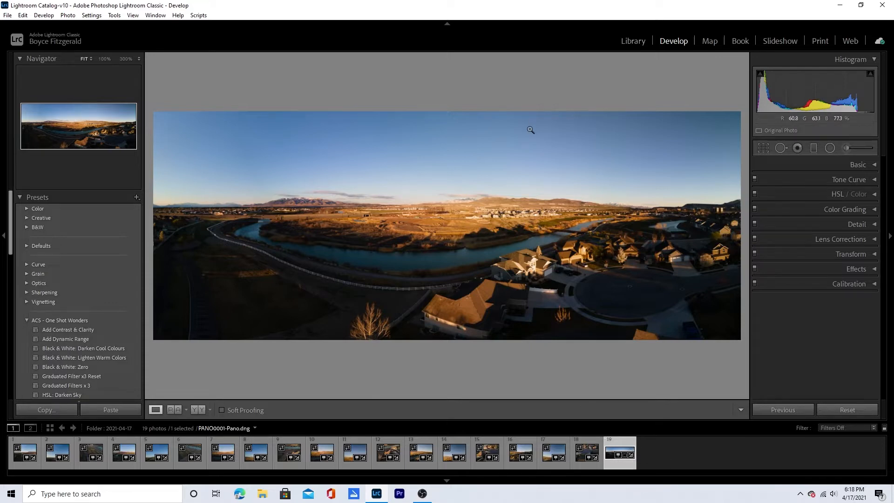
left_click(530, 130)
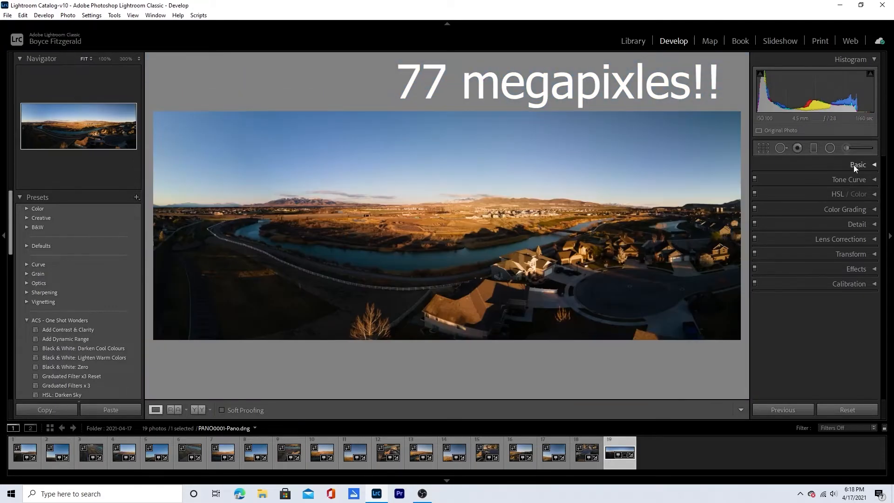
left_click(858, 165)
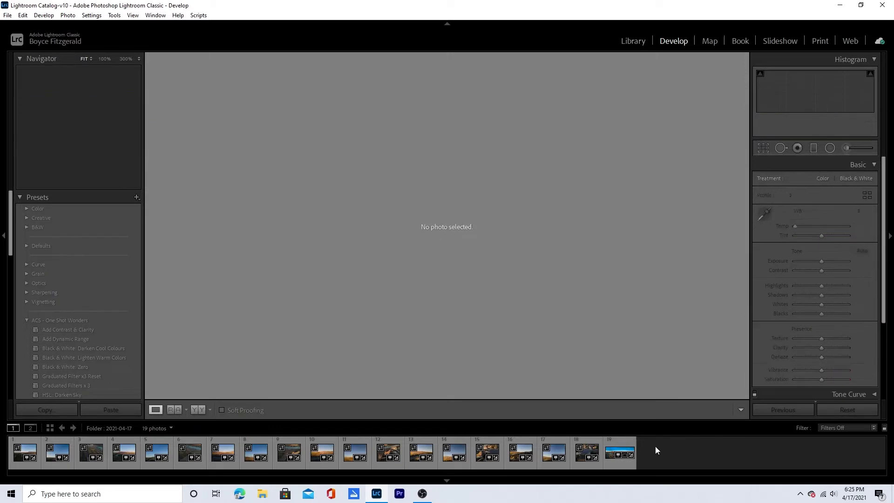
Open Skydio camera settings showing 4K 24 fps, 6500 K, 1/48 shutter, ISO 100
left_click(619, 453)
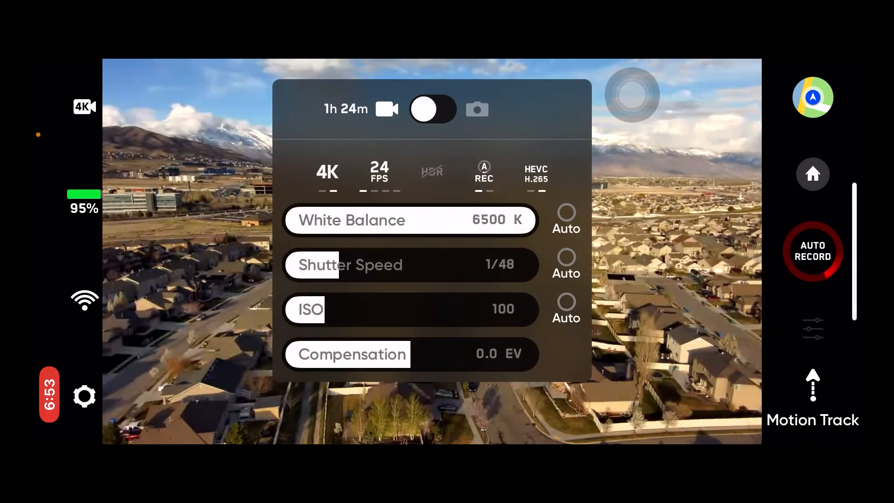
Switch the Skydio camera to DNG photos at 6500 K, 1/48, ISO 100, 0.0 EV
left_click(431, 109)
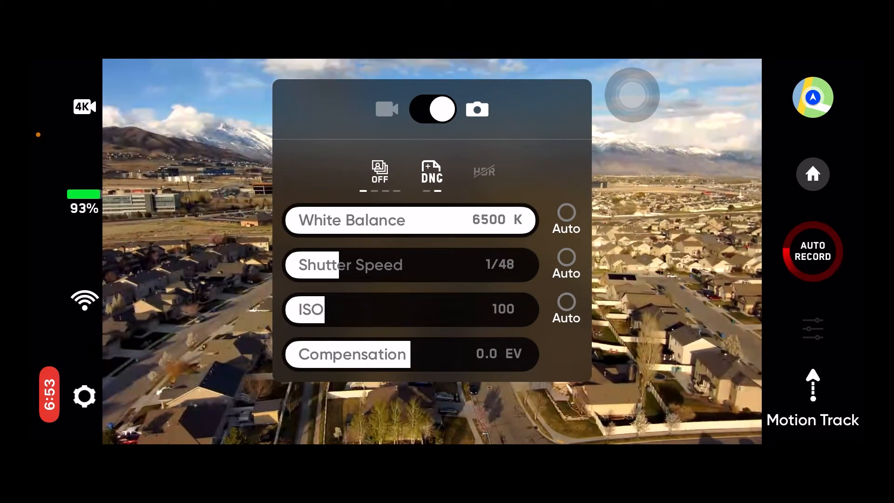
left_click(433, 109)
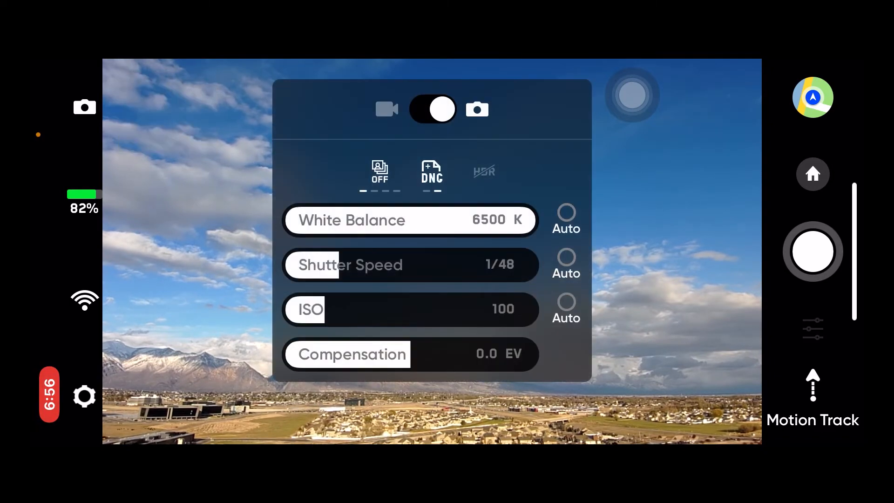
left_click(432, 109)
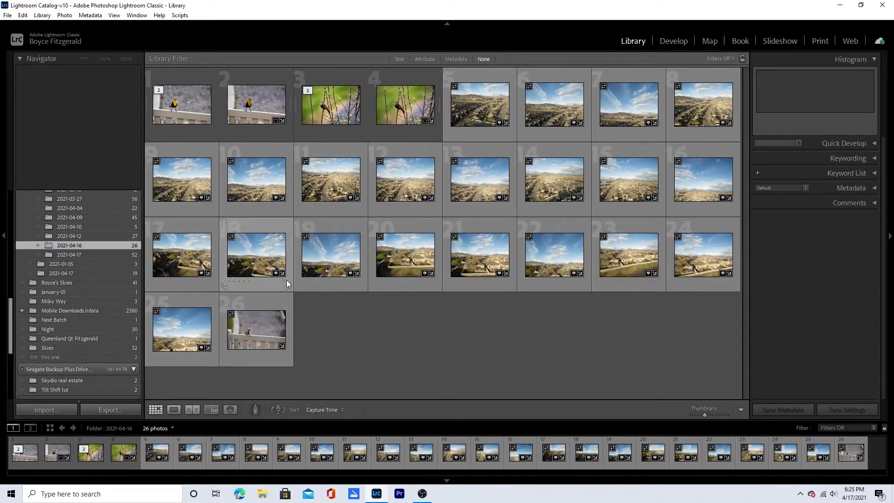
mouse_move(642, 263)
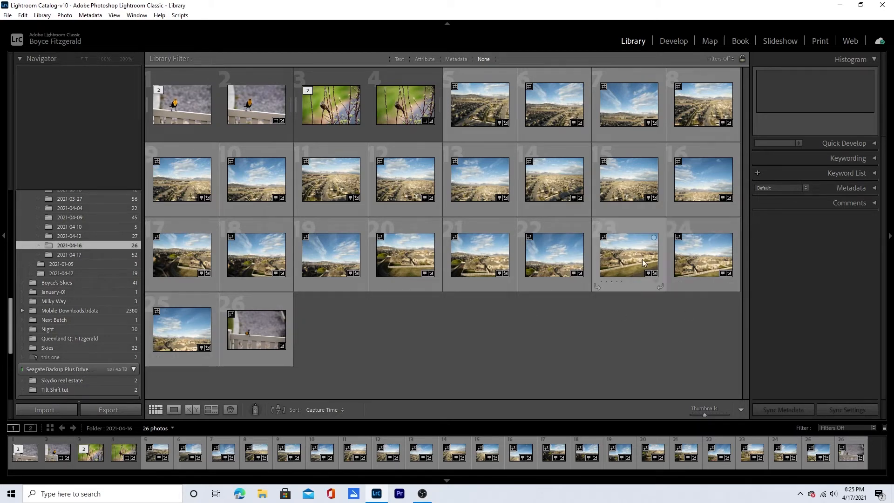
mouse_move(256, 257)
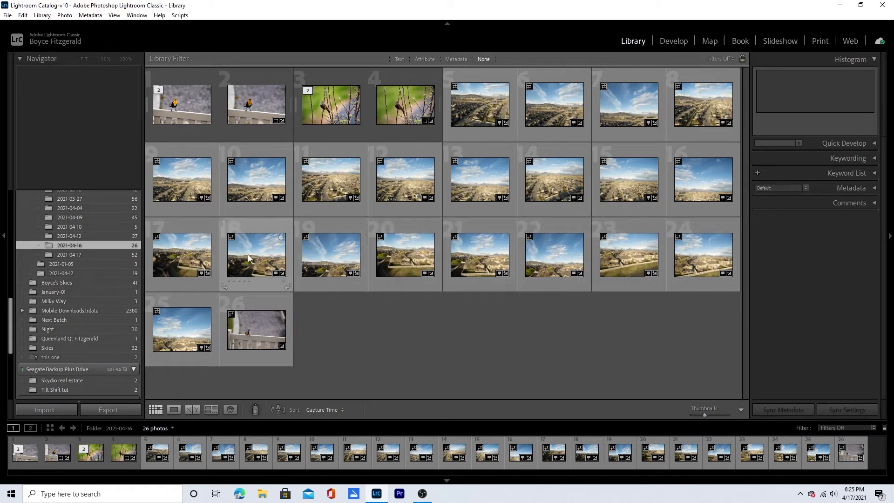
mouse_move(615, 187)
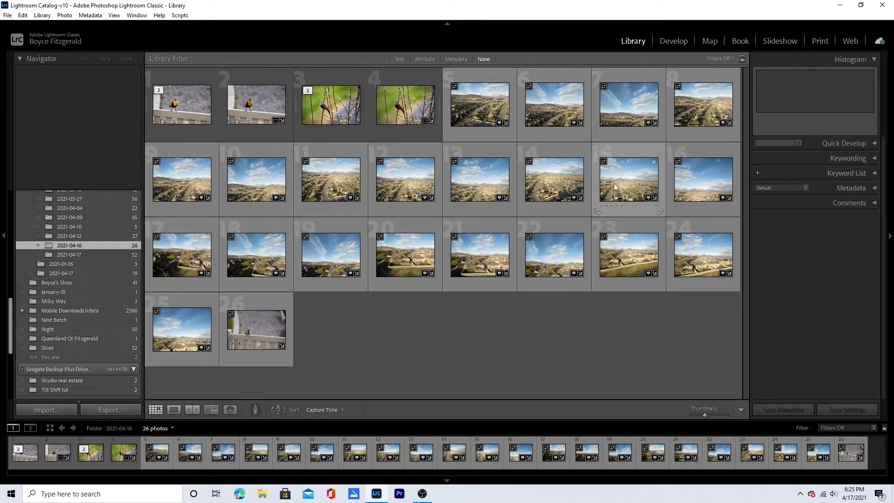
Select a drone DNG photo in the 2021-04-16 folder's thumbnail grid
left_click(553, 179)
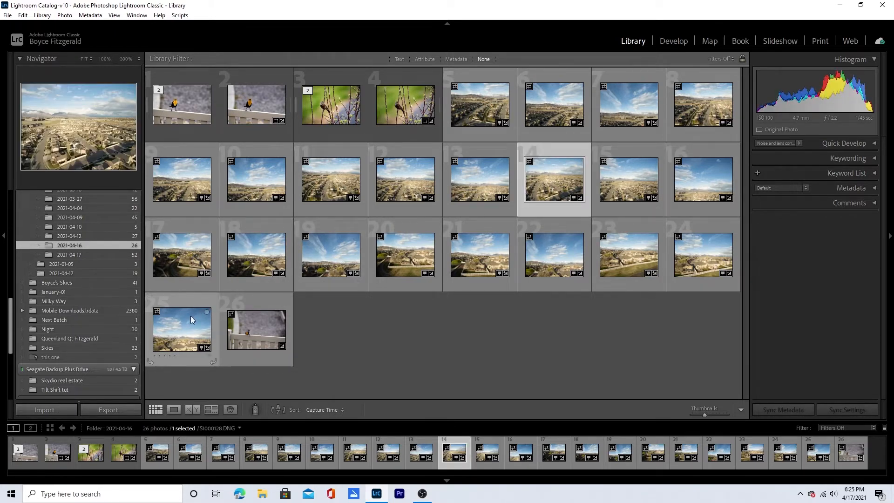
Merge the 12 selected aerial photos with Photo Merge > Panorama to get a preview
right_click(181, 330)
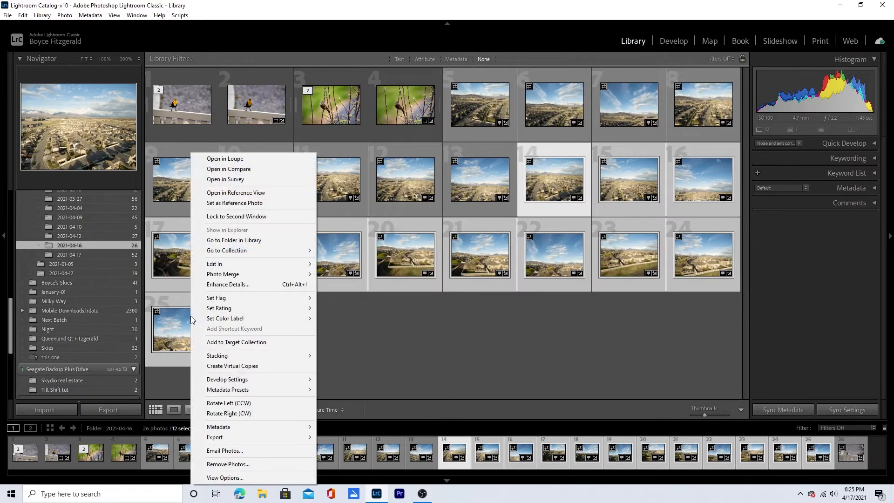
mouse_move(223, 274)
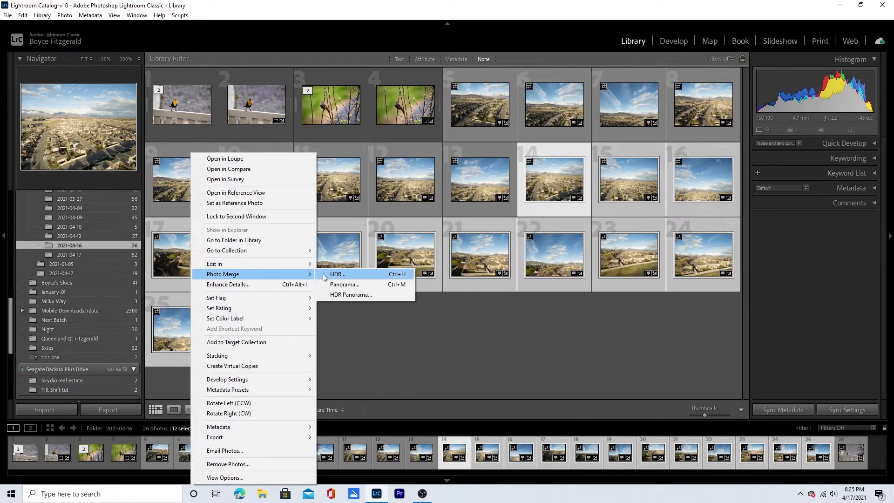
left_click(344, 285)
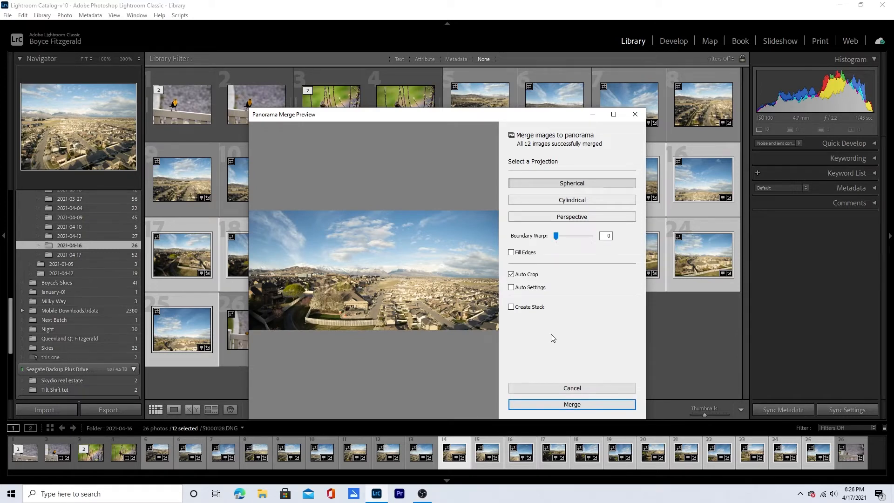
Confirm the panorama merge and select the new panorama DNG in the folder
left_click(571, 404)
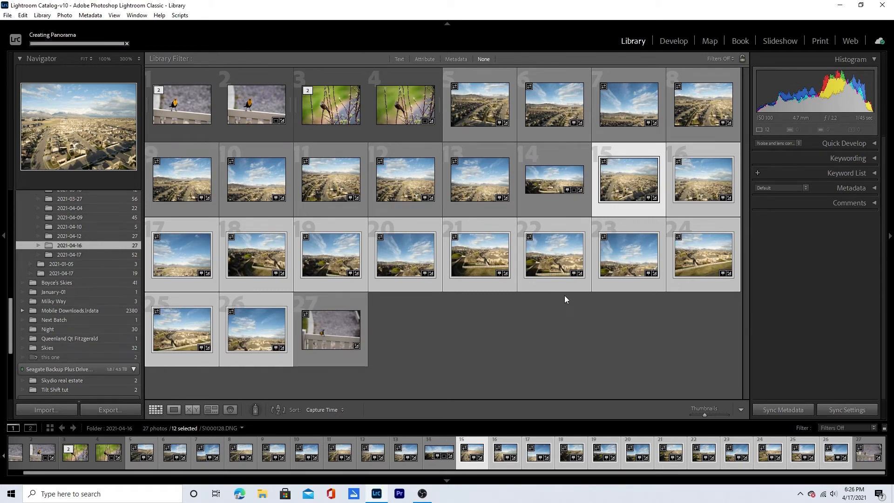
mouse_move(544, 310)
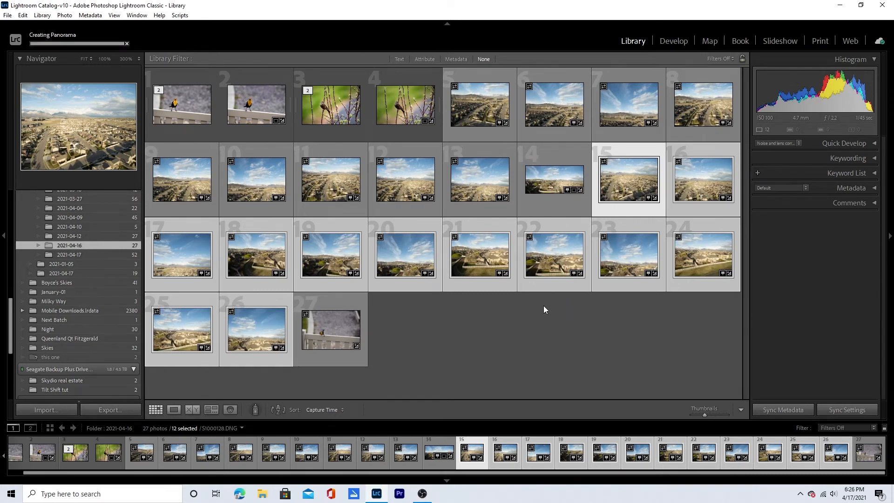
left_click(553, 178)
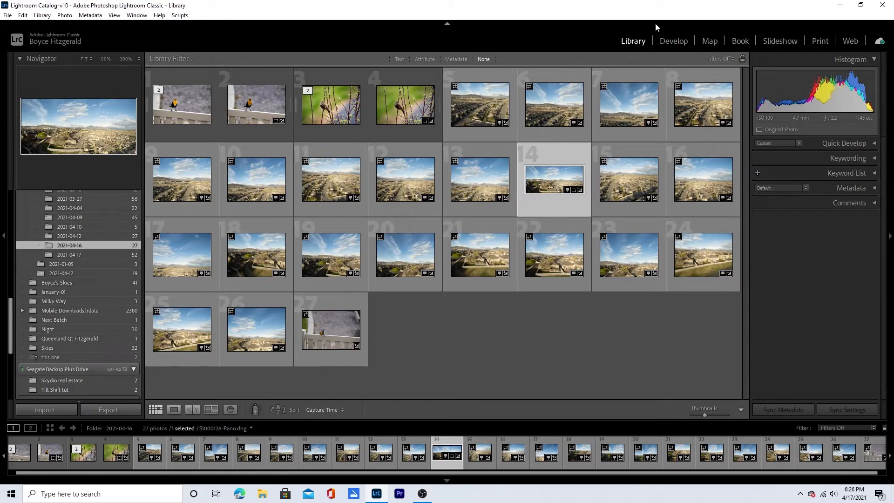
In Develop, pull Highlights down to -93 and raise Whites to +11
left_click(673, 40)
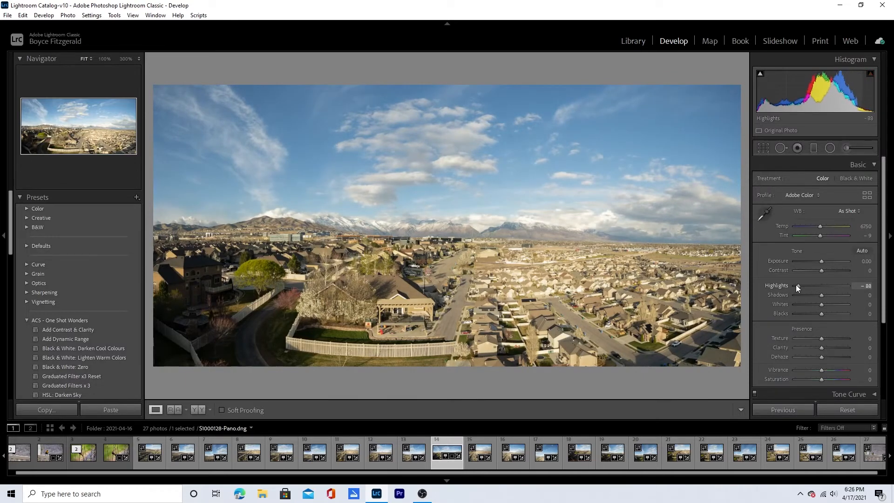
left_click_drag(797, 286, 791, 286)
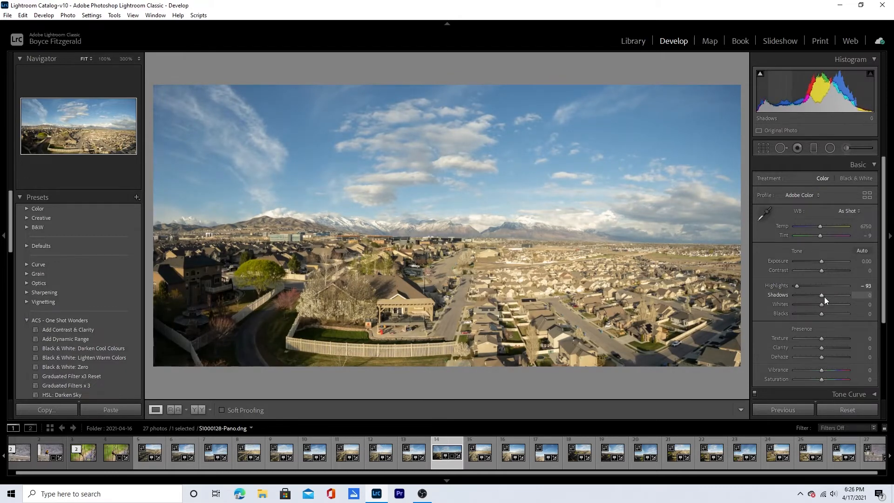
left_click_drag(821, 304, 826, 304)
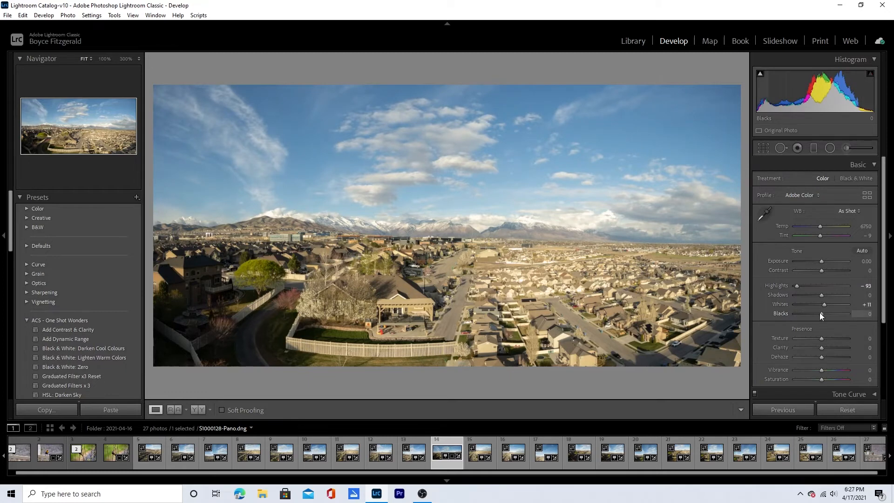
Crush Blacks to -93 and add about +25 Dehaze
left_click_drag(832, 313, 804, 314)
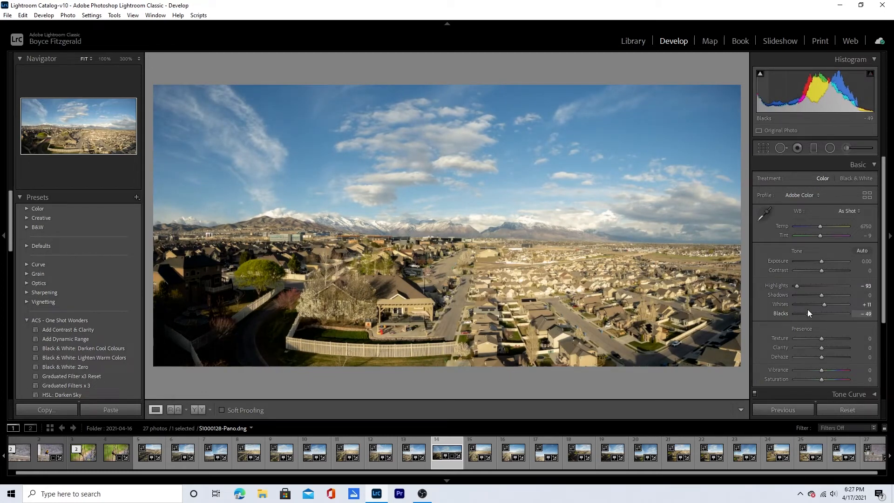
left_click_drag(833, 314, 810, 313)
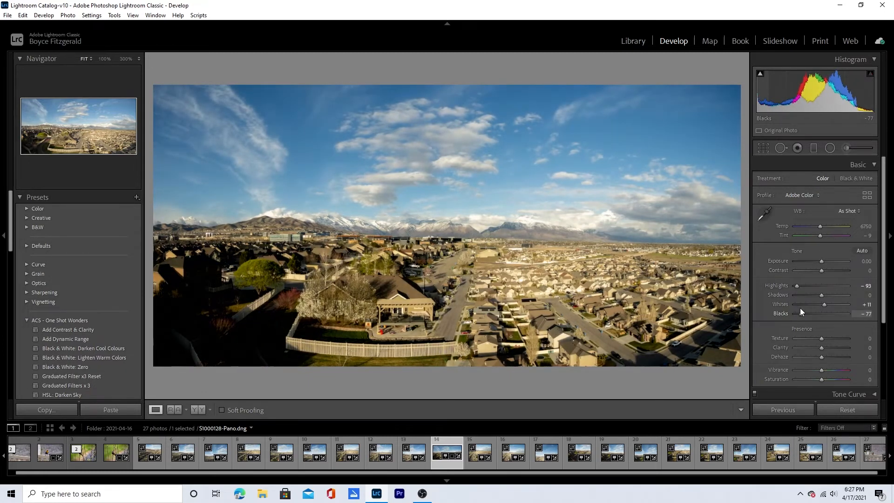
left_click_drag(823, 314, 812, 314)
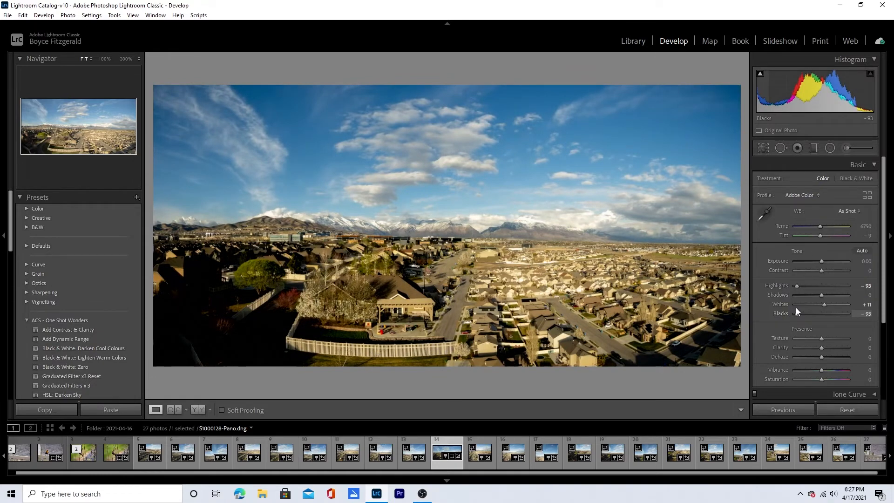
left_click_drag(822, 359, 833, 359)
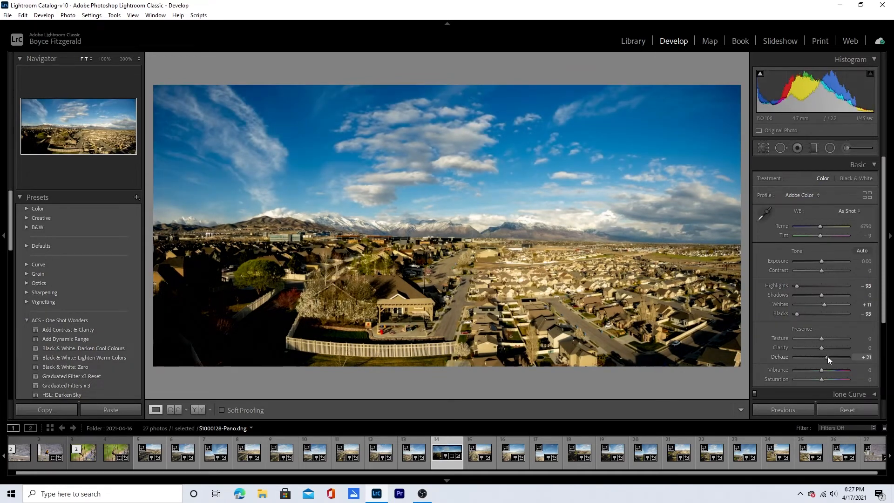
left_click_drag(828, 360, 832, 359)
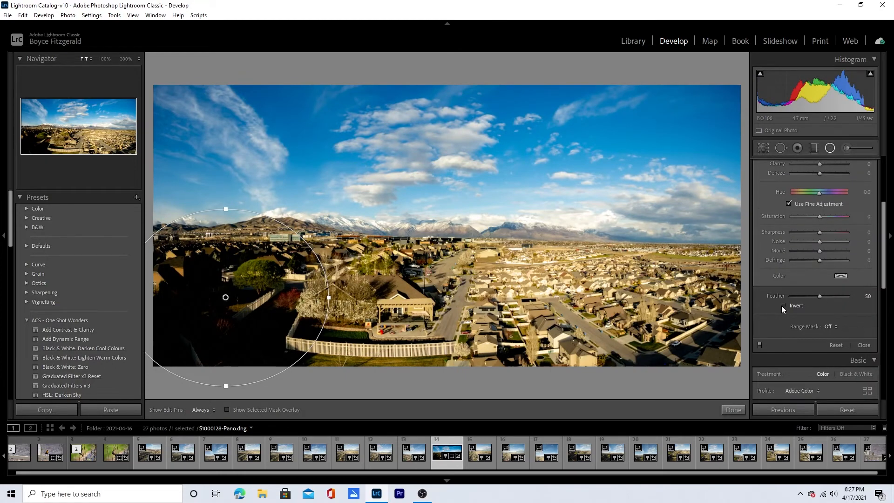
Invert the radial filter and raise its Exposure to about 2.38 on the lower-left foreground
left_click(789, 306)
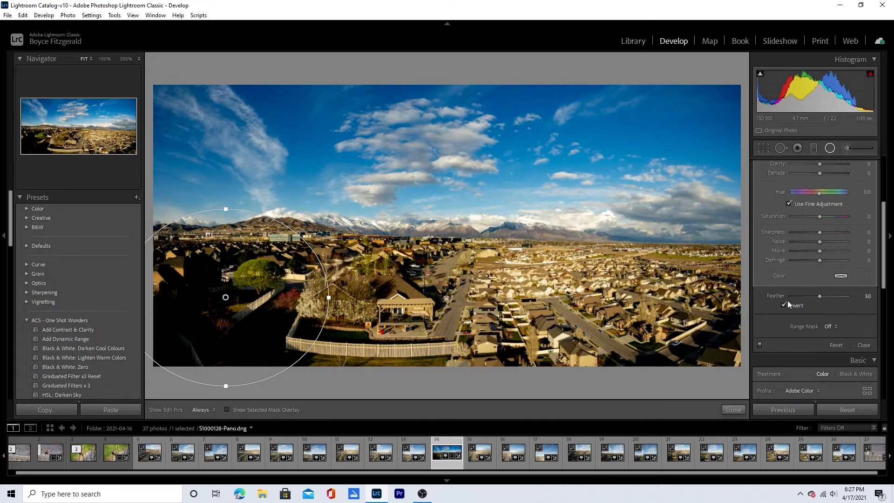
left_click_drag(819, 218, 825, 218)
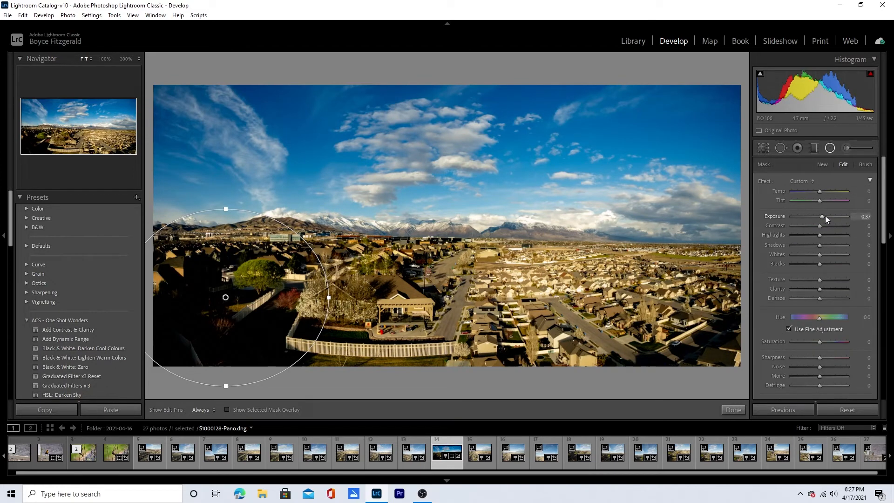
left_click_drag(823, 216, 833, 216)
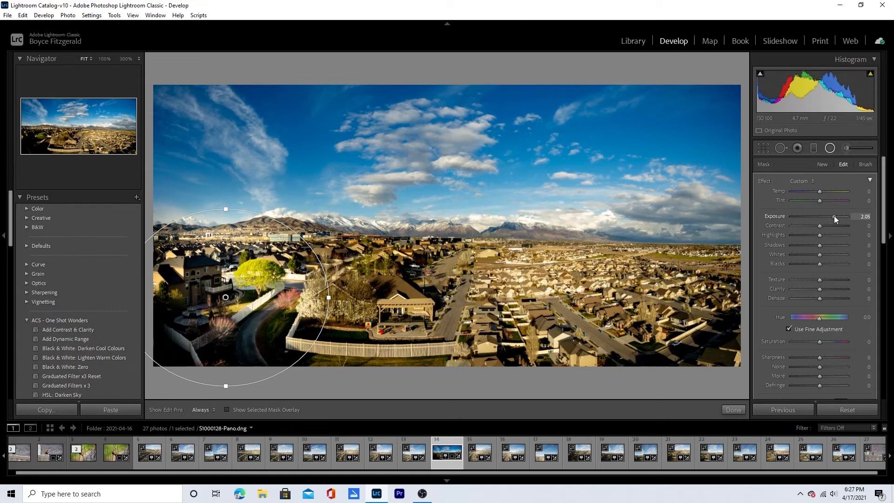
left_click_drag(834, 218, 841, 218)
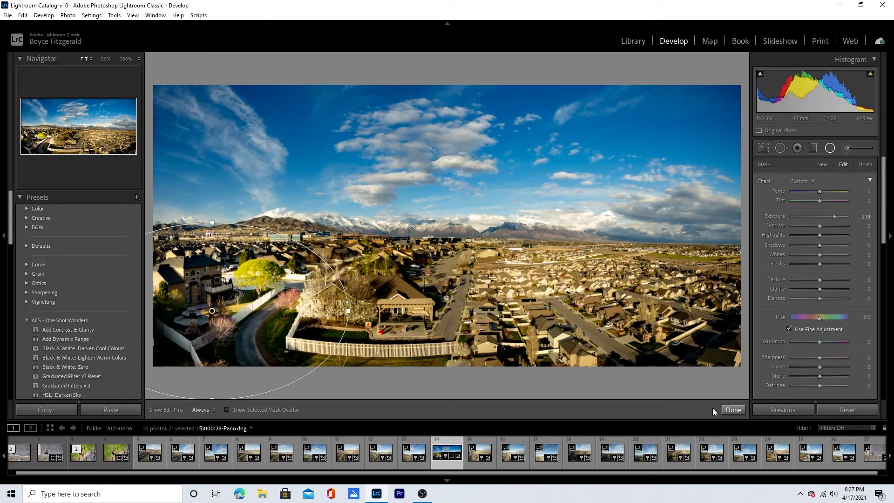
Duplicate the radial filter over the lower-right houses with Exposure lowered to 0.64
right_click(213, 310)
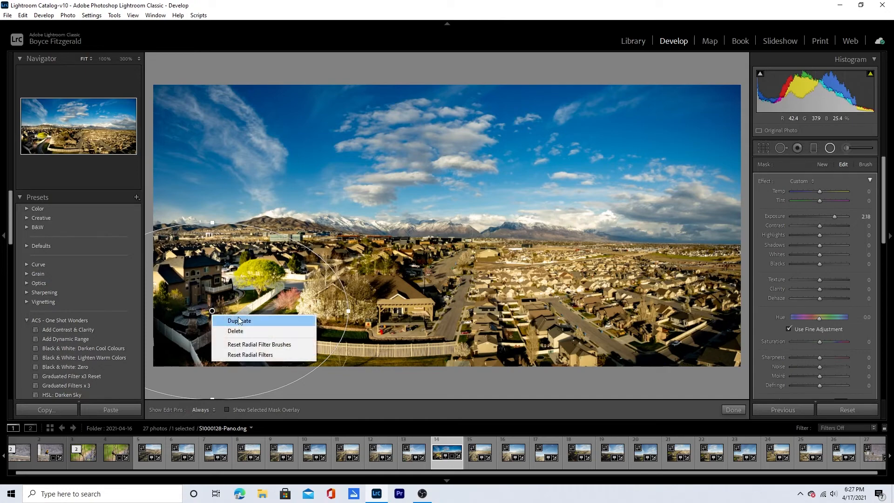
left_click(239, 321)
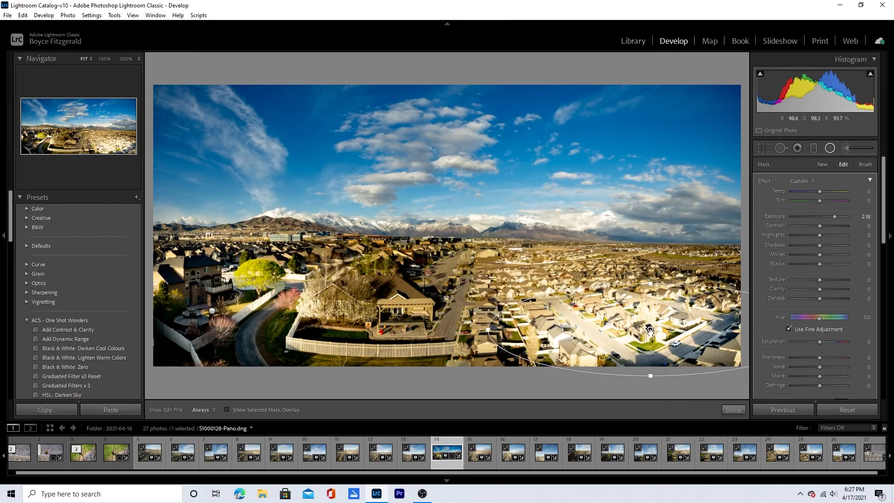
left_click_drag(650, 330, 645, 348)
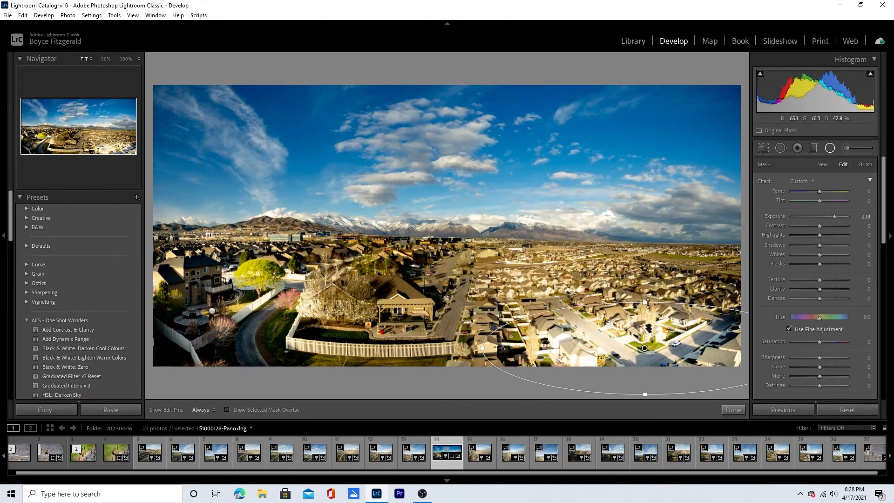
left_click_drag(836, 215, 833, 216)
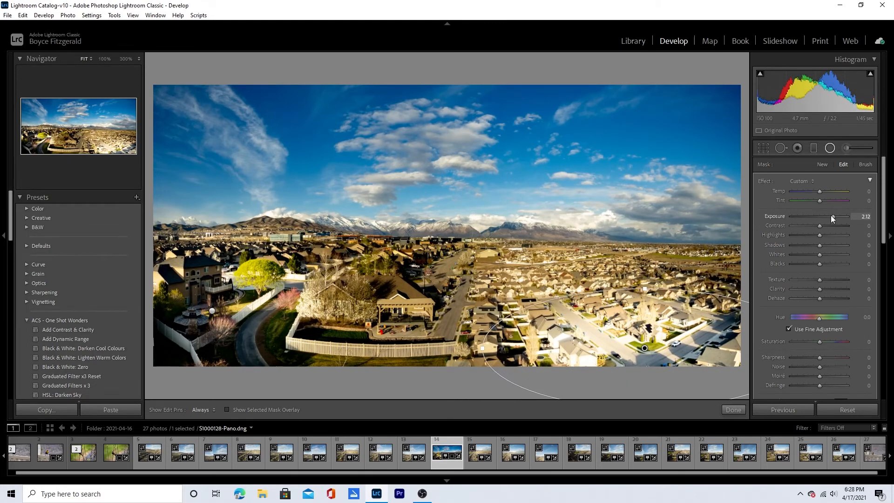
left_click_drag(846, 216, 823, 216)
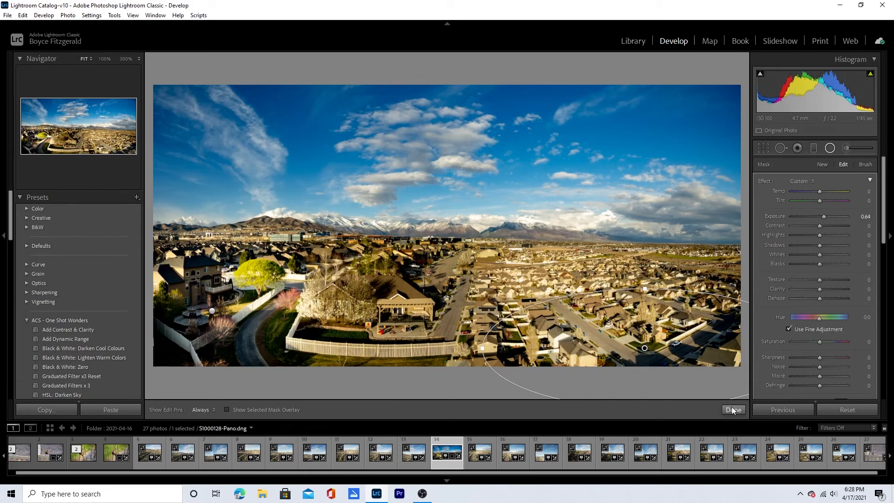
Finish the radial edits and warm Temp from 6750 to about 7877
left_click(734, 410)
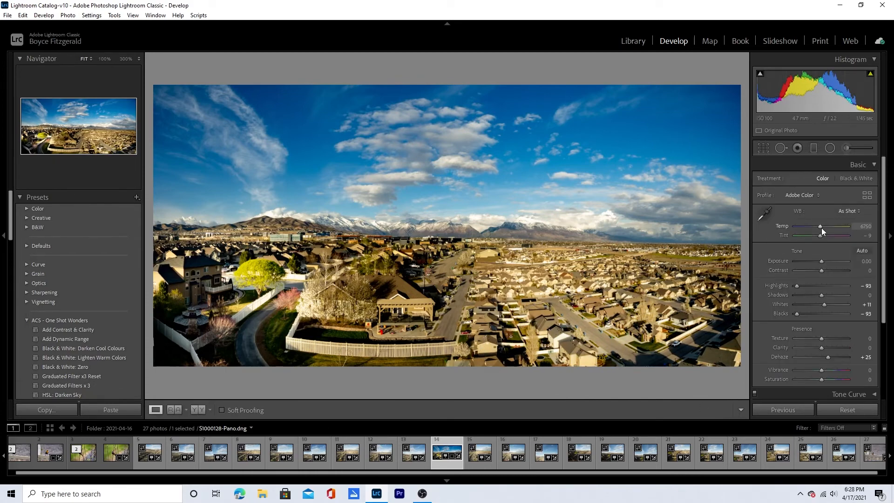
left_click_drag(820, 226, 825, 226)
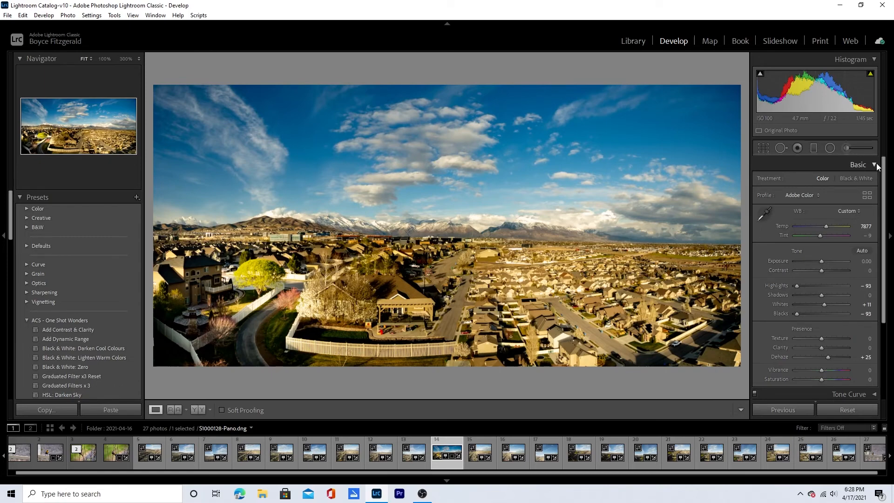
left_click(873, 165)
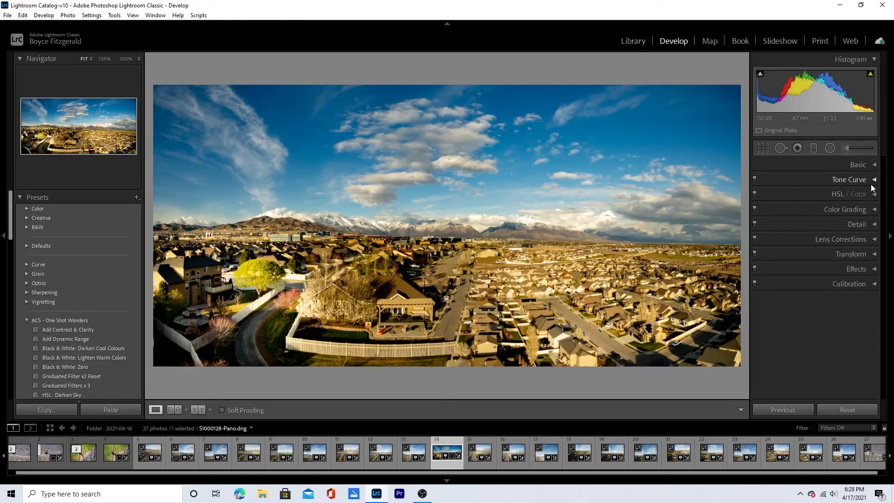